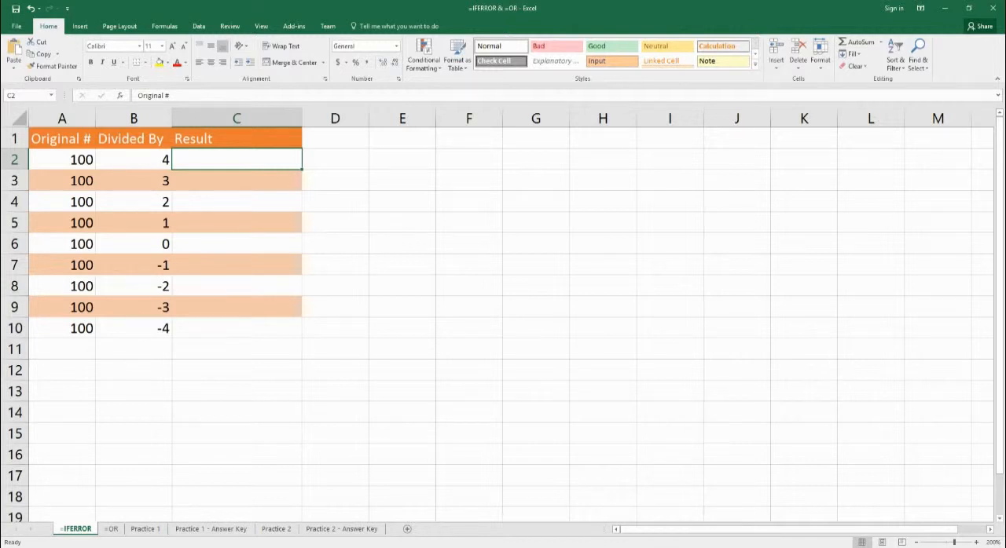
- Enter =A2/B2 in C2 and fill it down to C10, exposing a #DIV/0! error
left_click(62, 158)
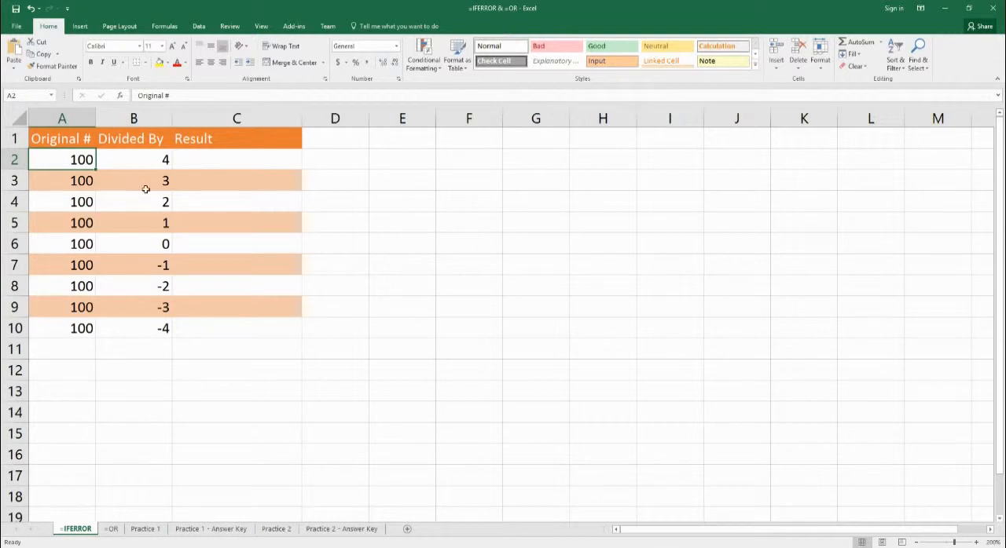
left_click(236, 159)
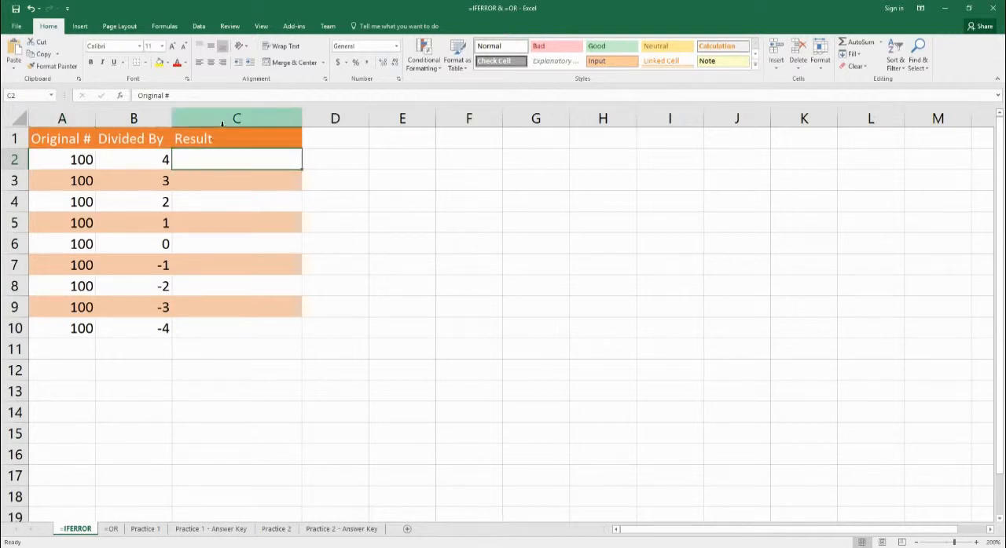
type("=")
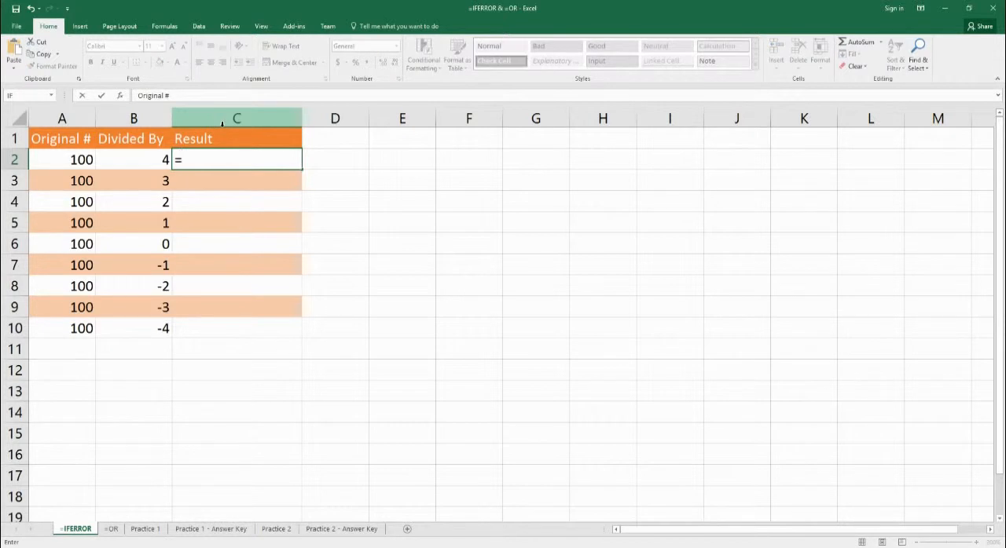
type("a2")
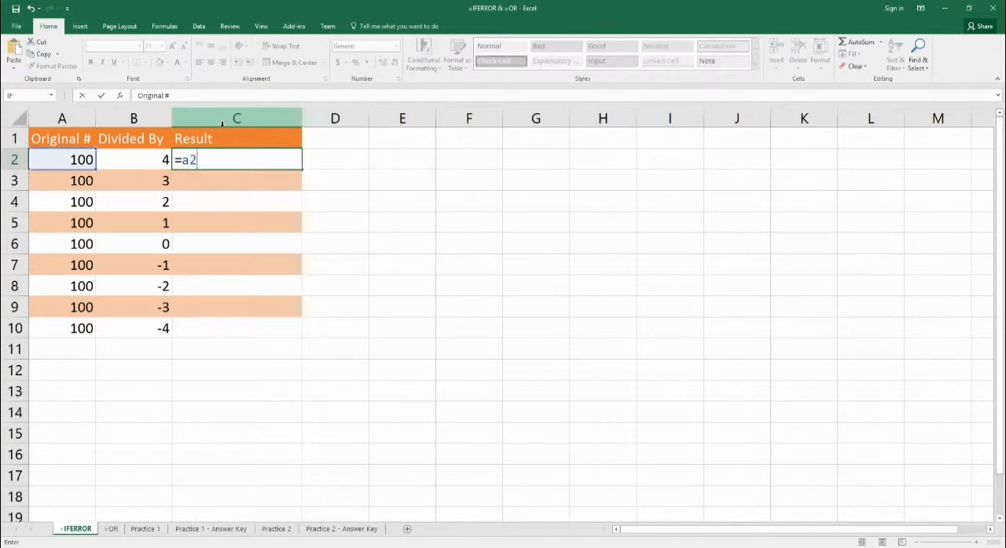
key("Return")
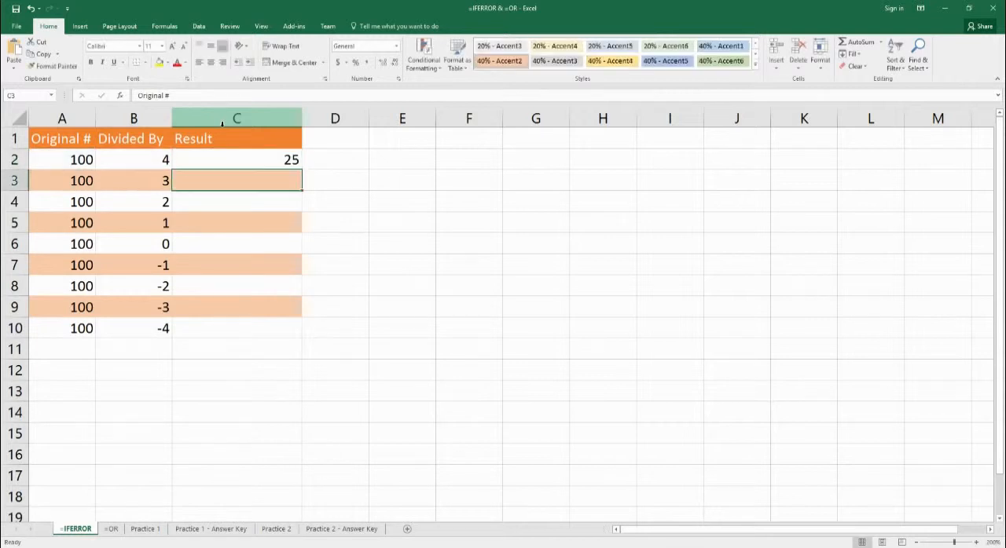
left_click(235, 159)
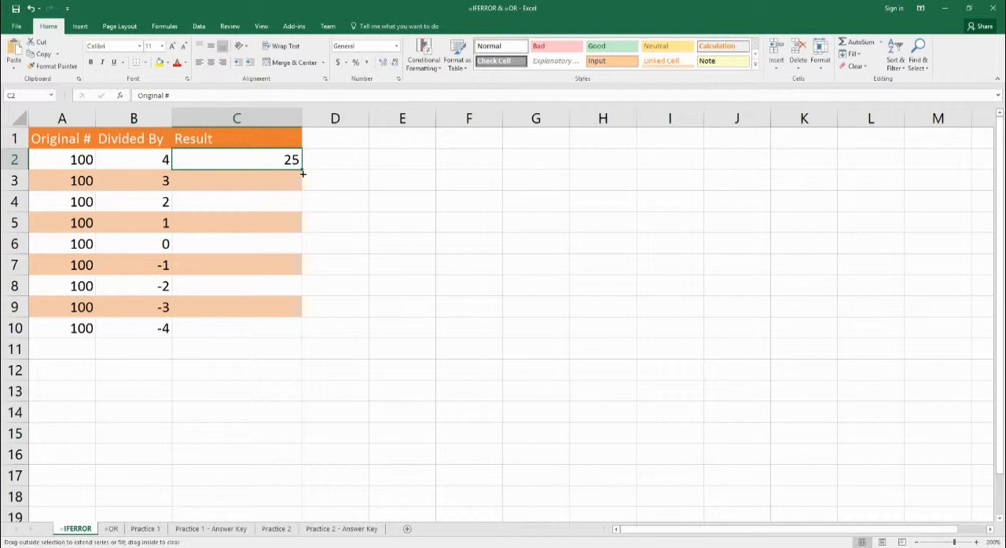
left_click_drag(302, 170, 285, 340)
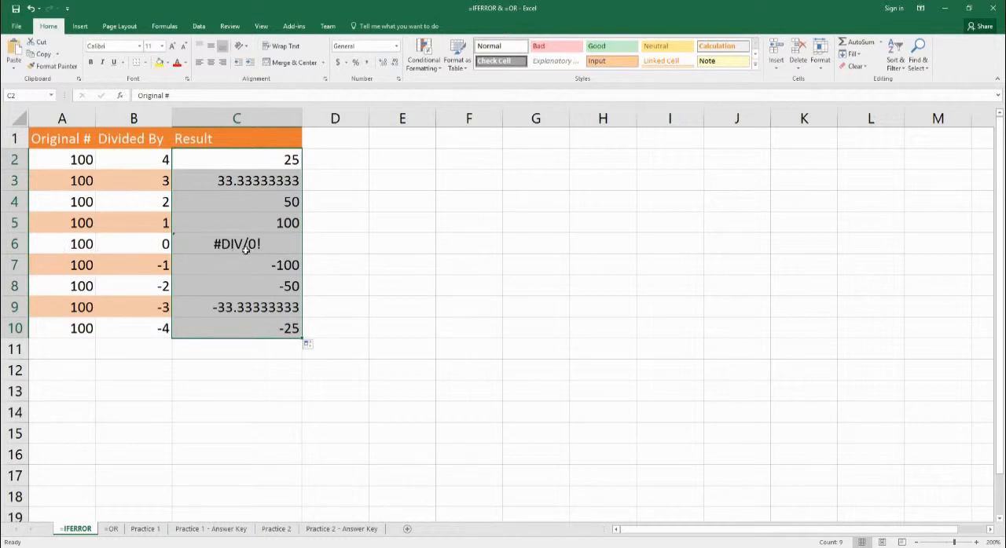
mouse_move(176, 258)
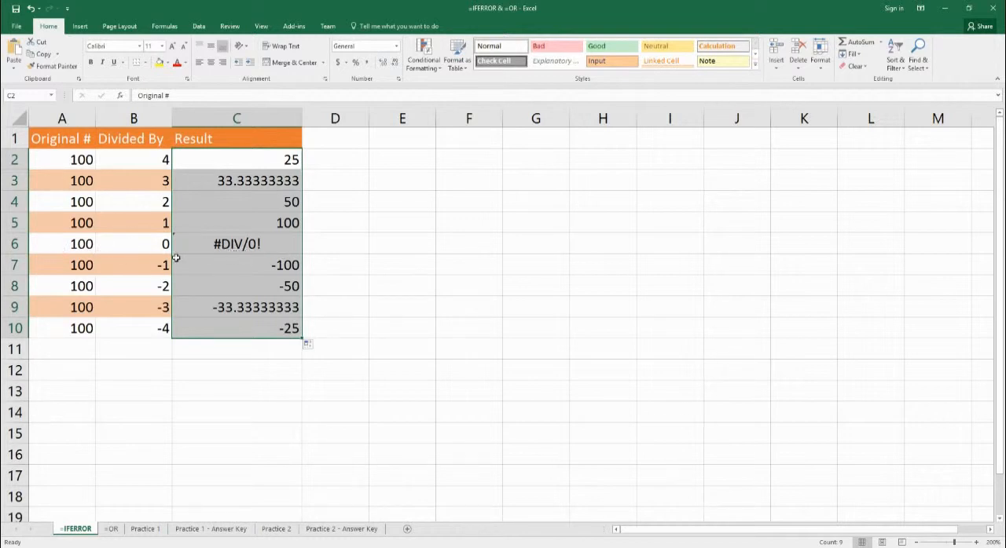
mouse_move(87, 243)
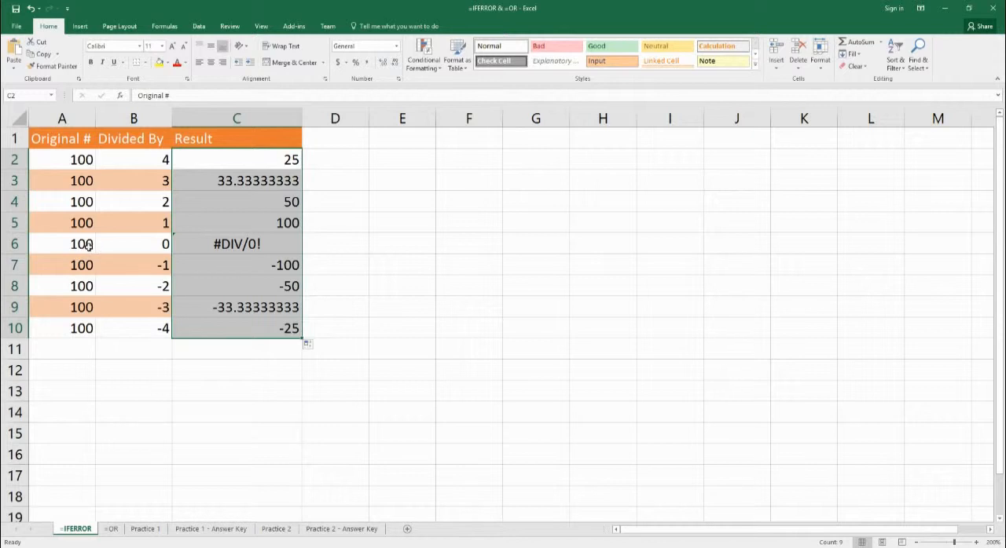
mouse_move(148, 253)
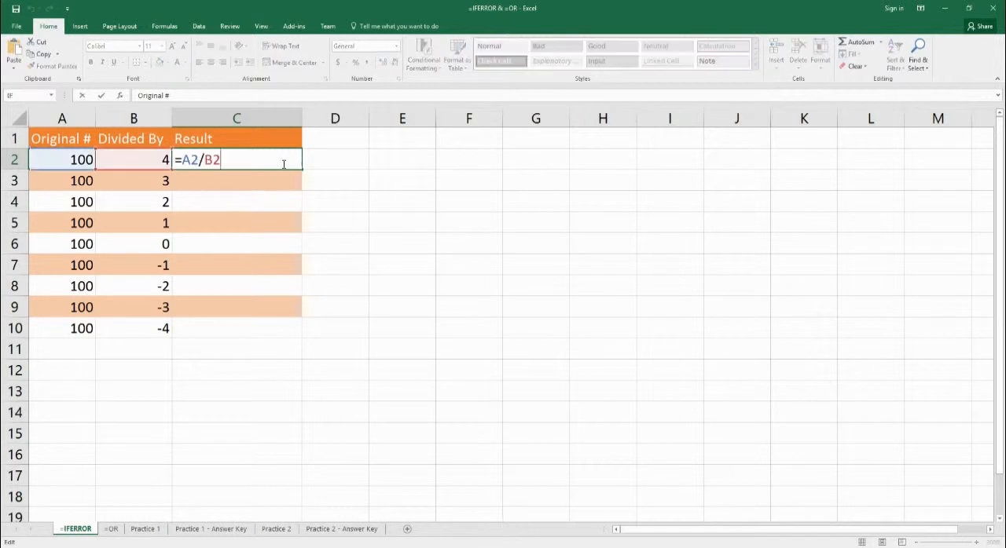
- Replace C2 with =IFERROR(A2/B2,"Cannot Divide by 0"), which returns 25
key("BackSpace")
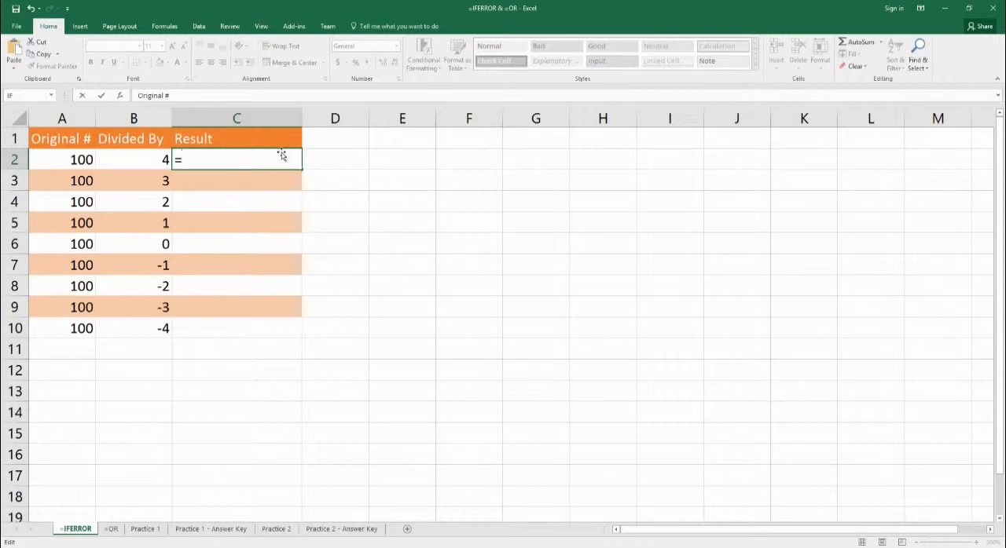
type("iferr")
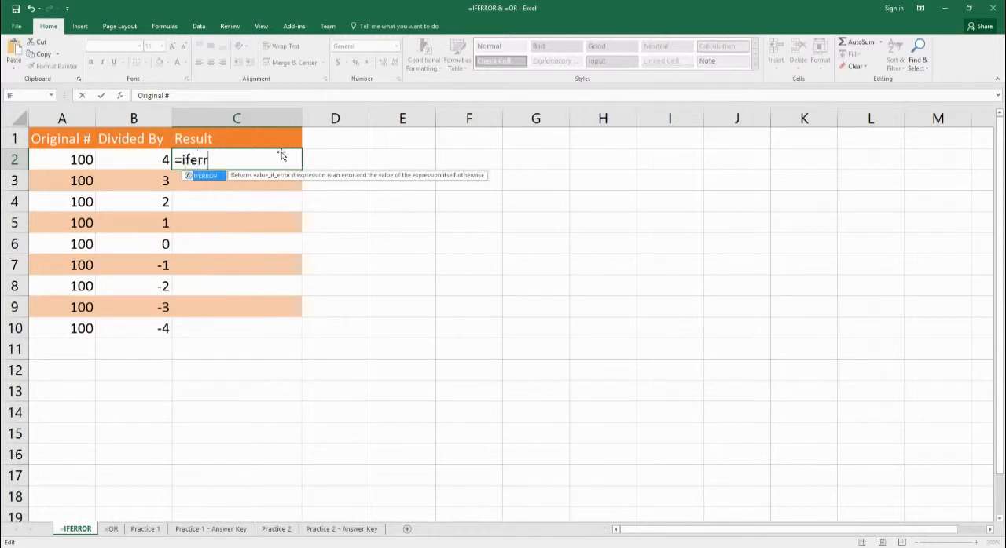
type("or(a2")
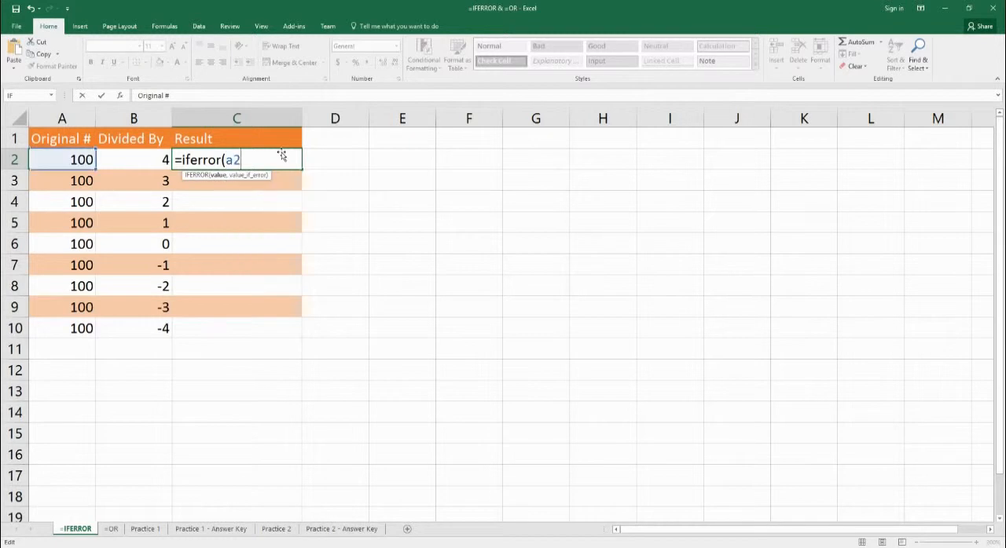
type("/b2")
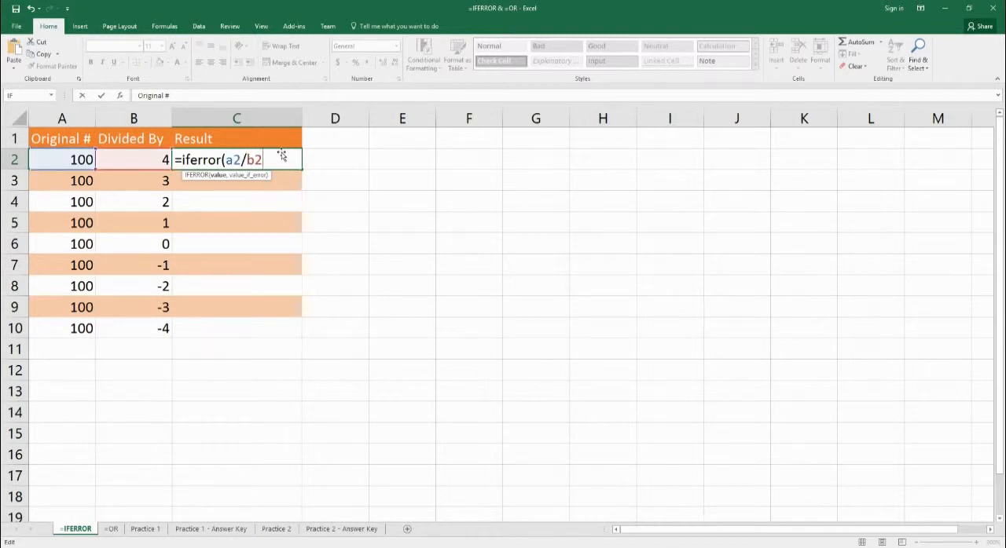
type(",")
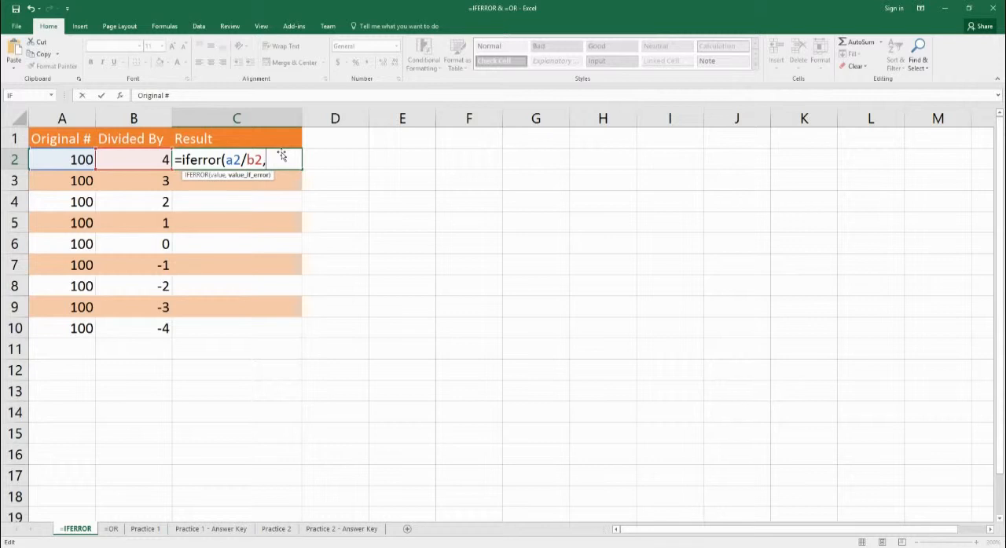
type("\"")
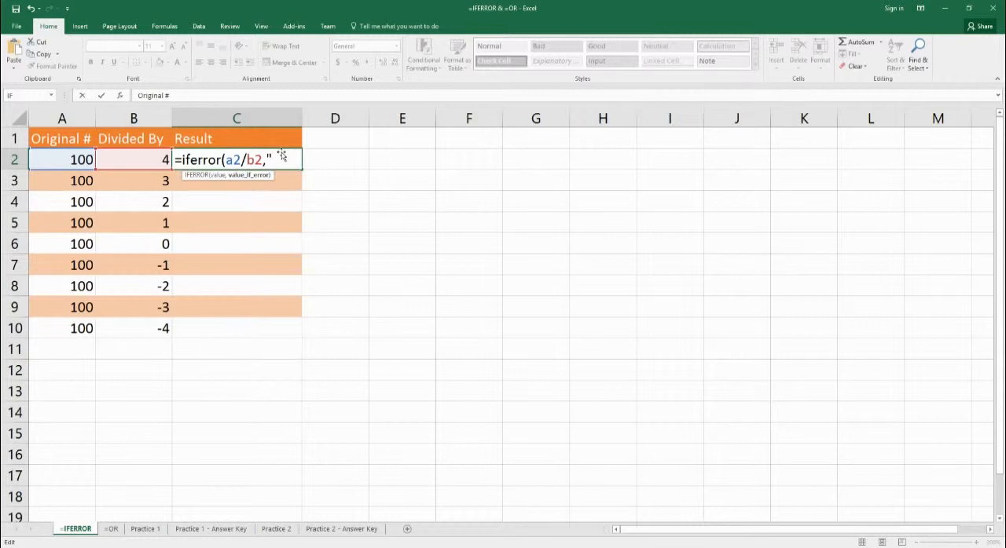
type("Cannot D")
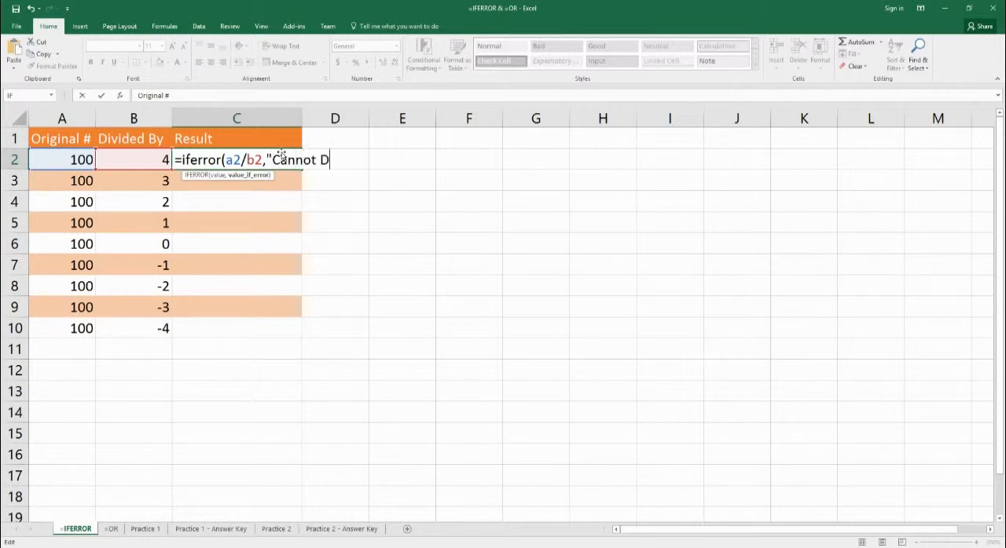
type("ivide by")
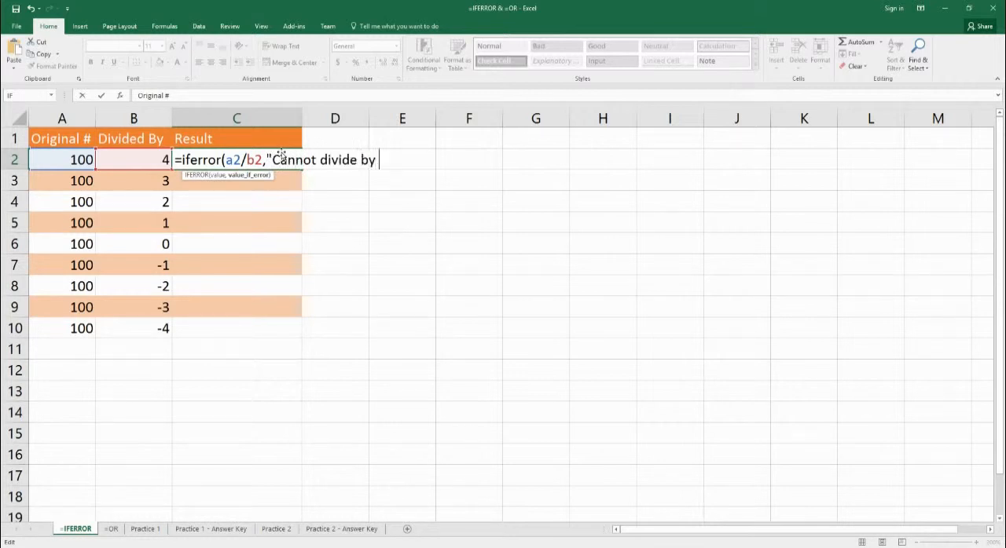
type("0\"")
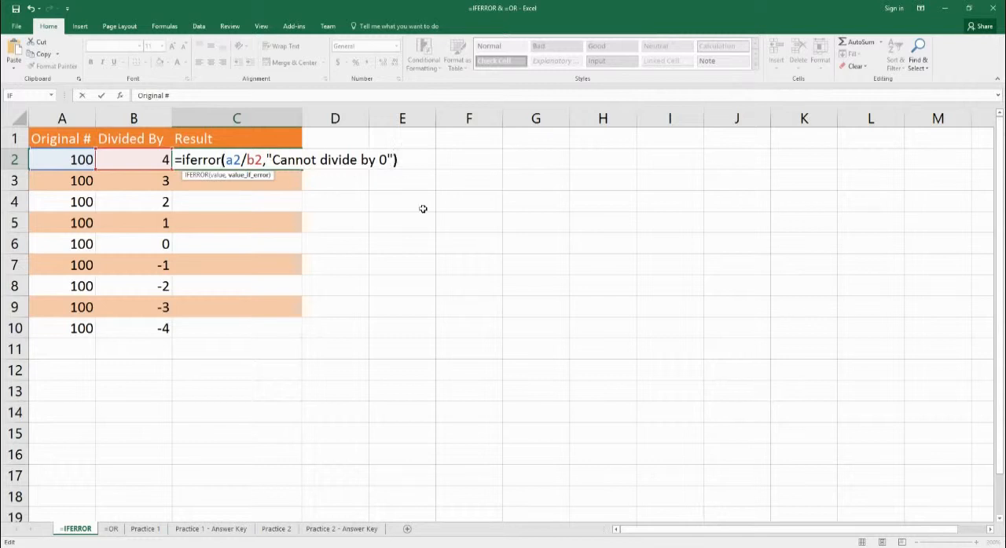
key("Return")
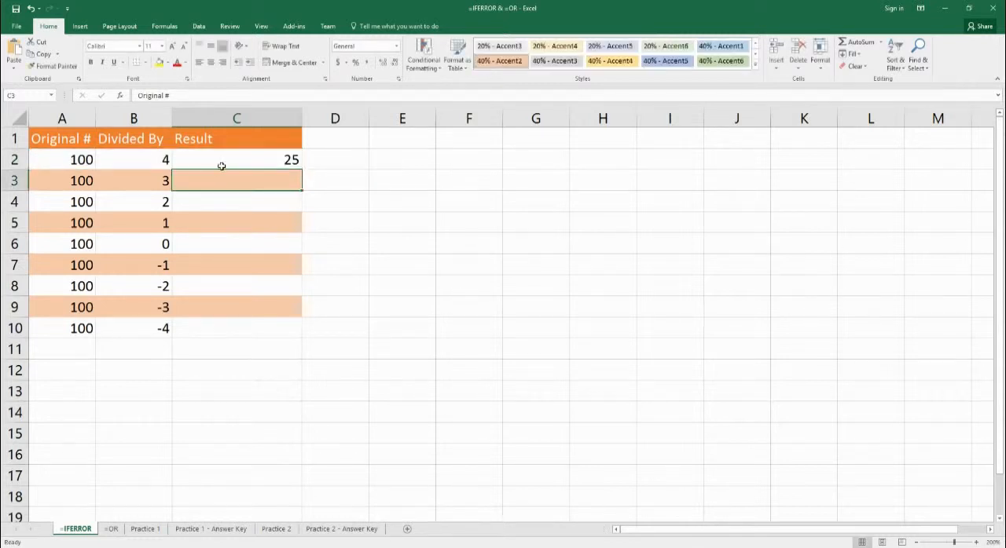
- Fill the IFERROR formula down the Result column, then switch to the OR sheet
left_click(236, 159)
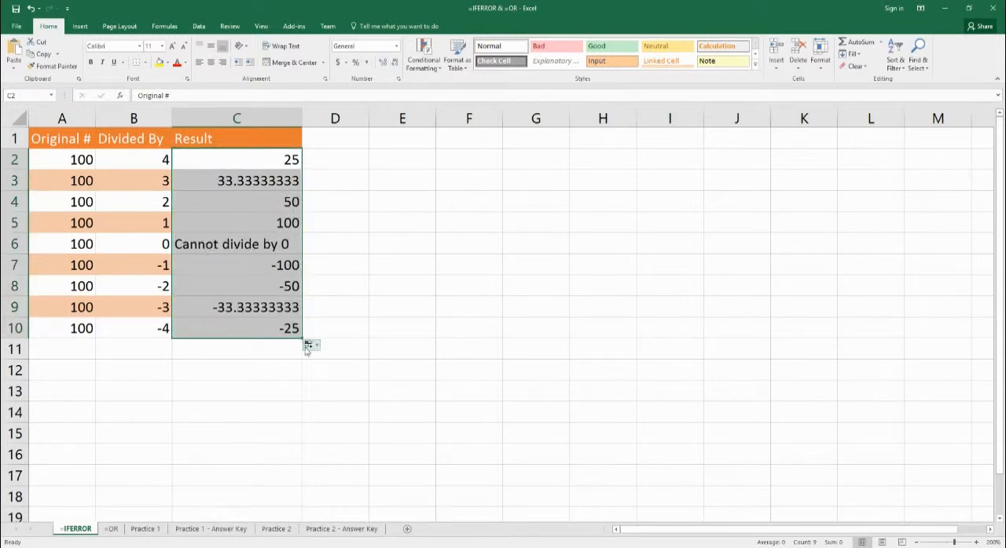
left_click(335, 264)
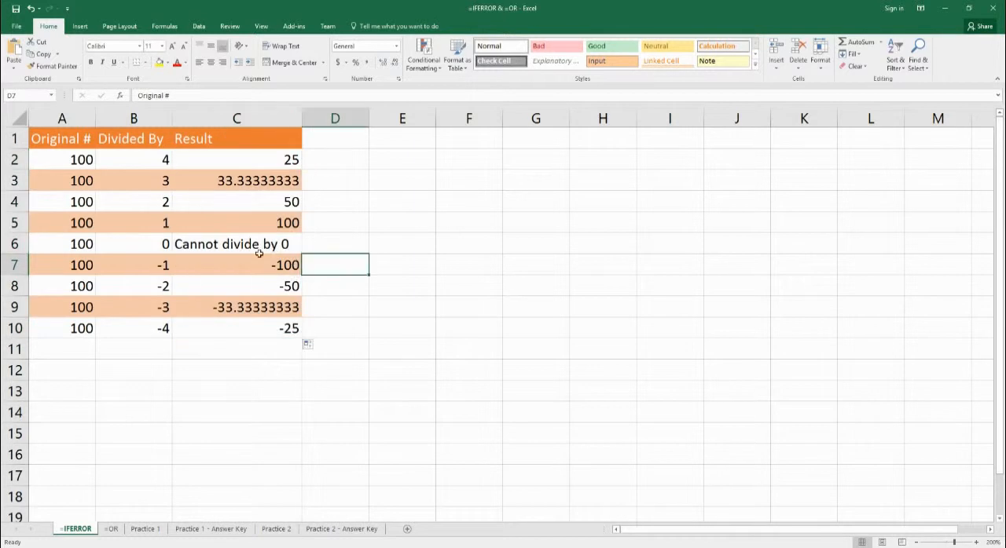
mouse_move(214, 250)
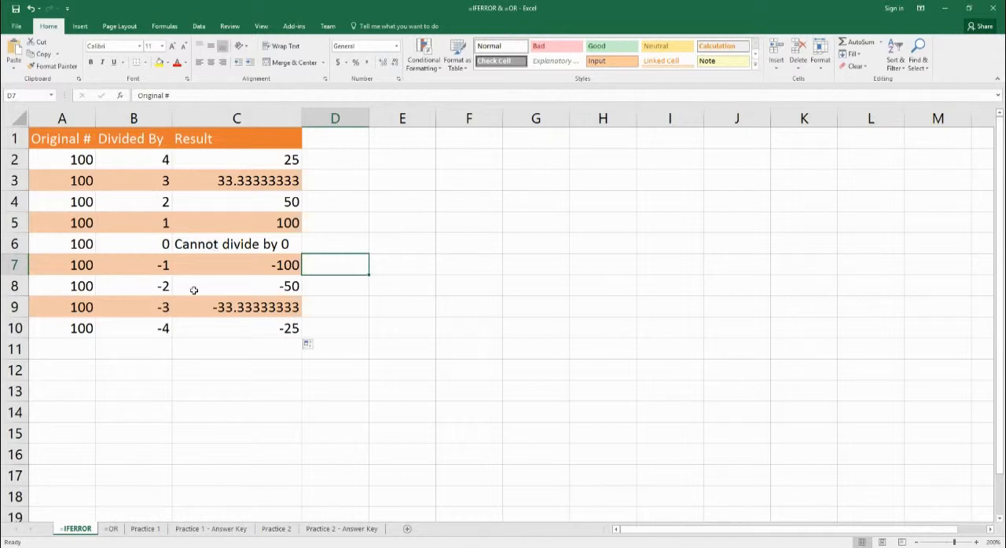
left_click(110, 528)
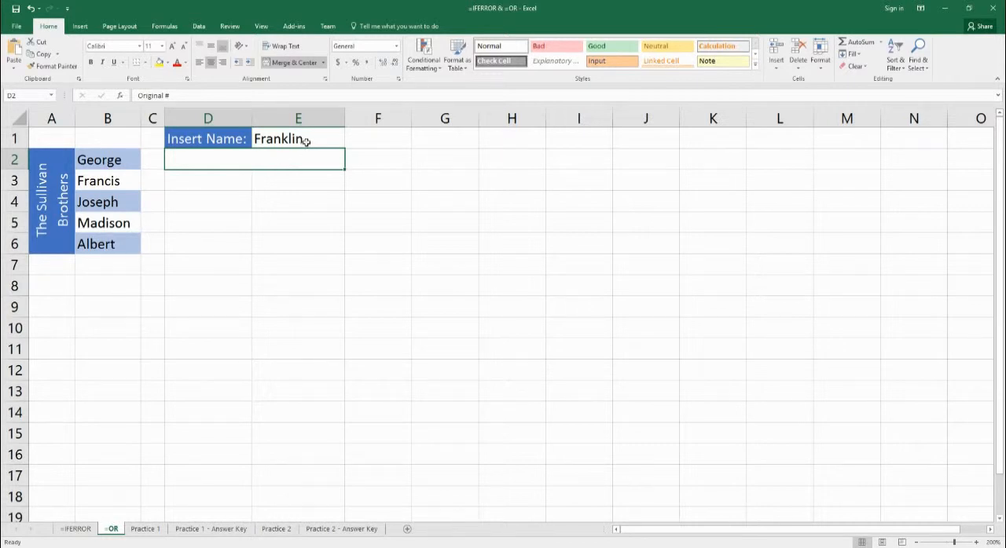
- Start an =OR( formula in D2 beneath the Insert Name label
left_click(297, 139)
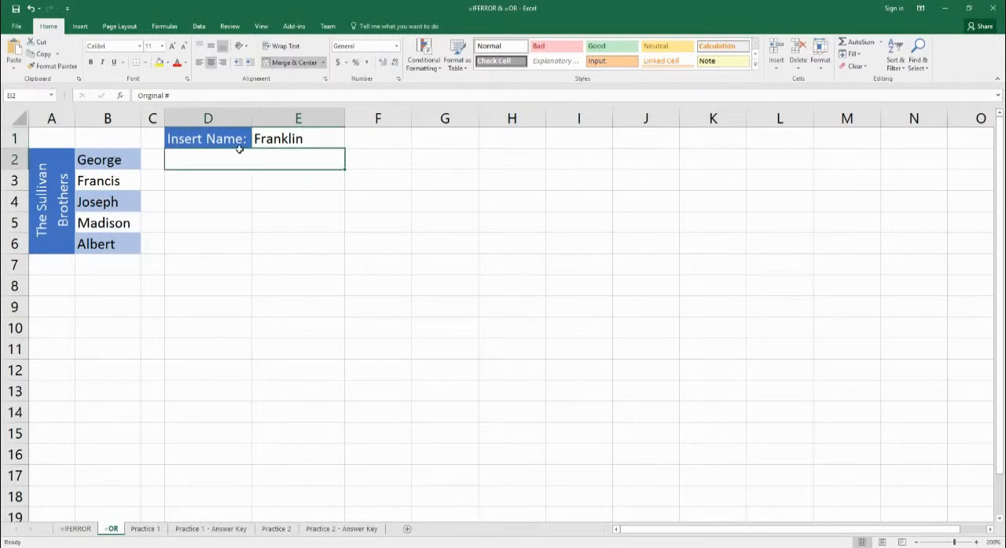
type("=o")
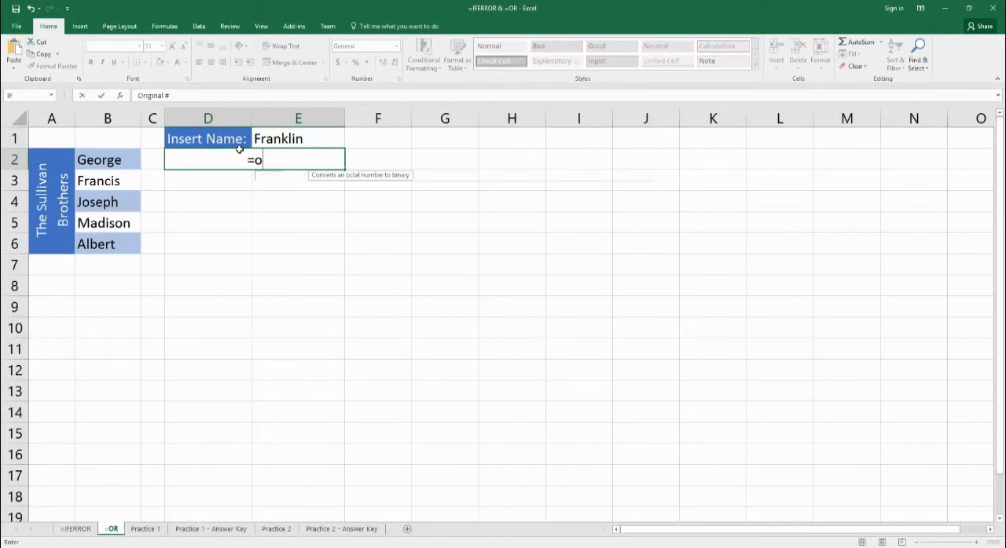
type("r(")
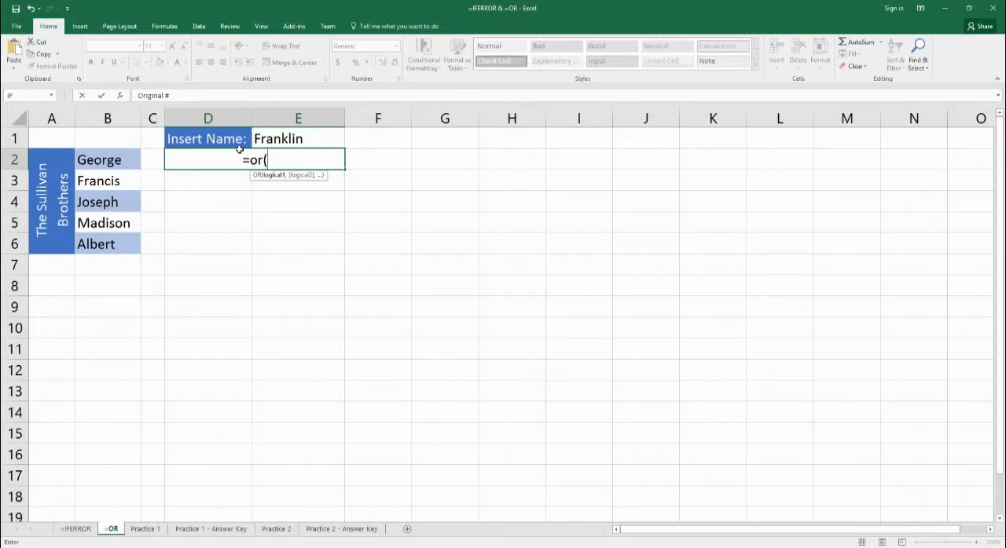
- Complete =OR(E1=B2,E1=B3,E1=B4,E1=B5,E1=B6), returning FALSE for Franklin
type("e1=b2,")
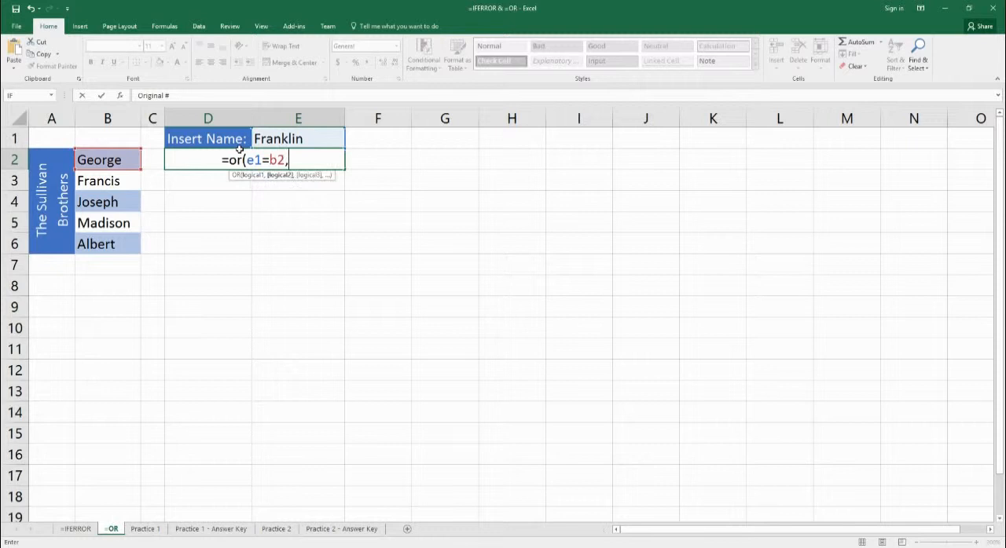
type("e1=")
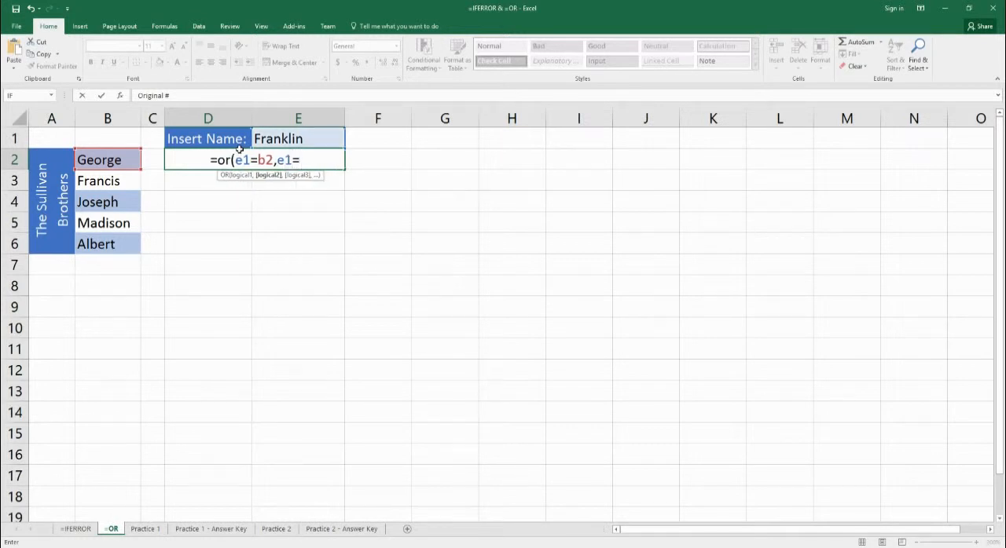
type("b3")
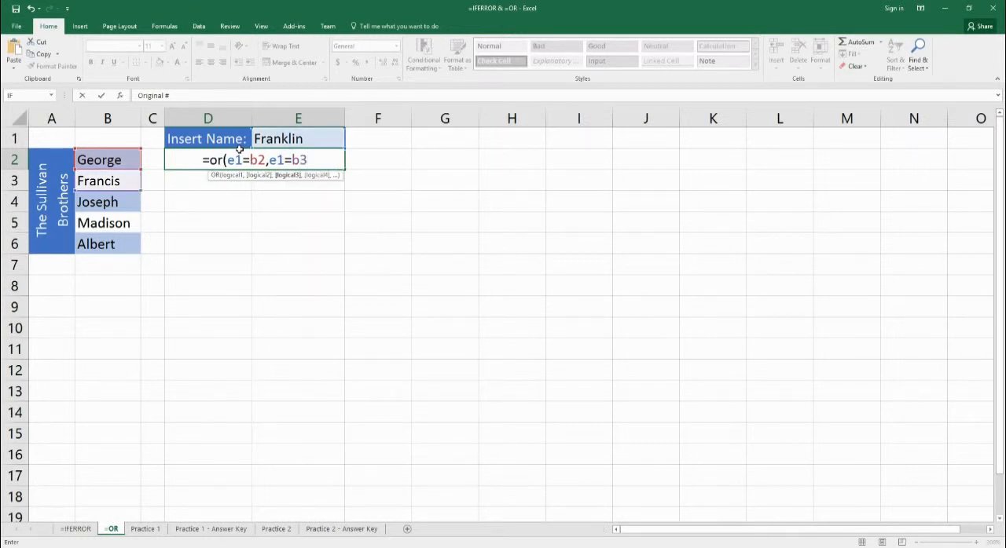
type(",e1")
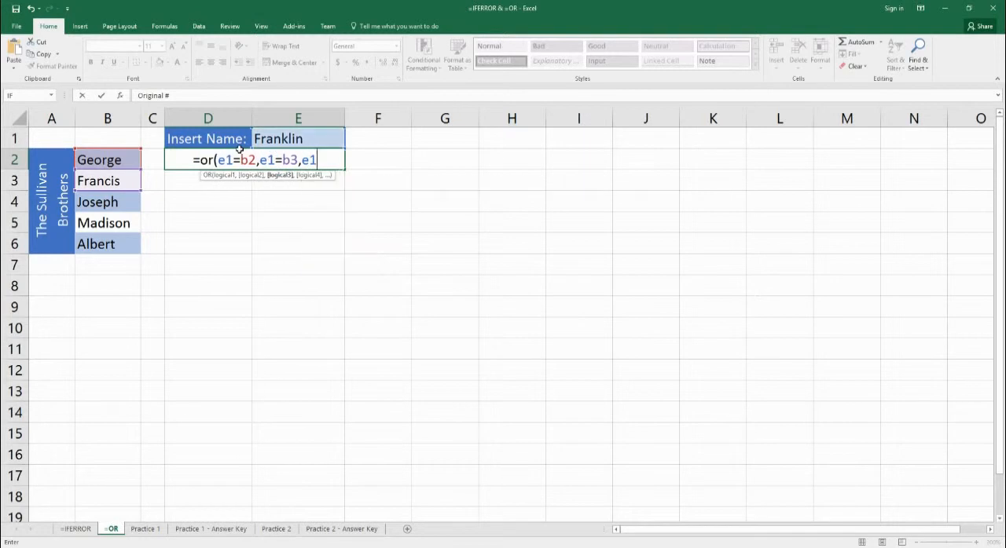
type("=b4,e1")
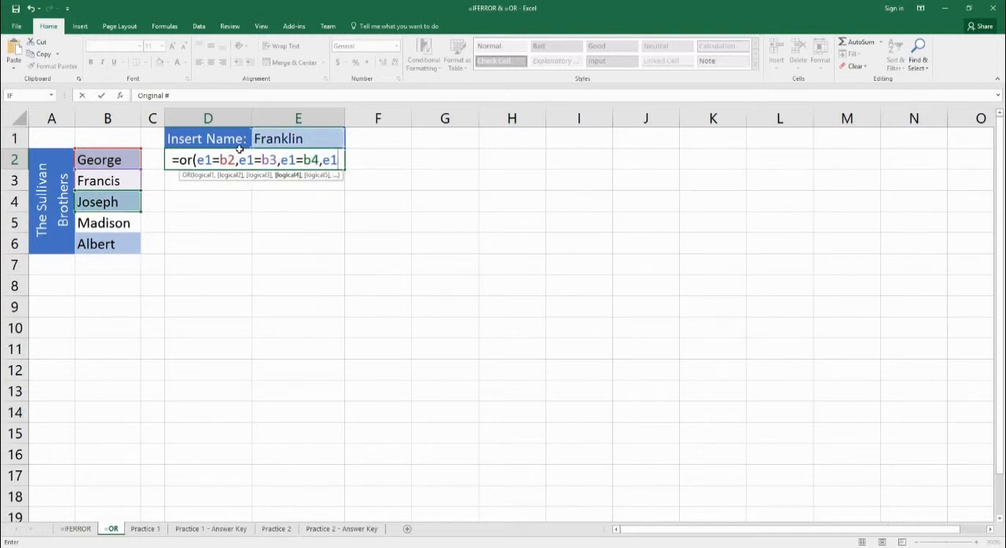
type("=b5")
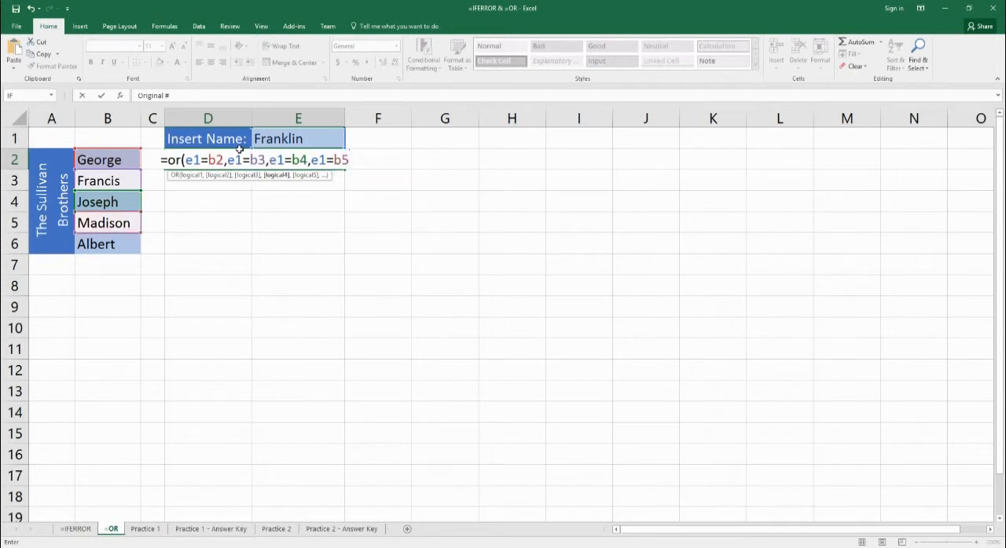
type(",e1=b")
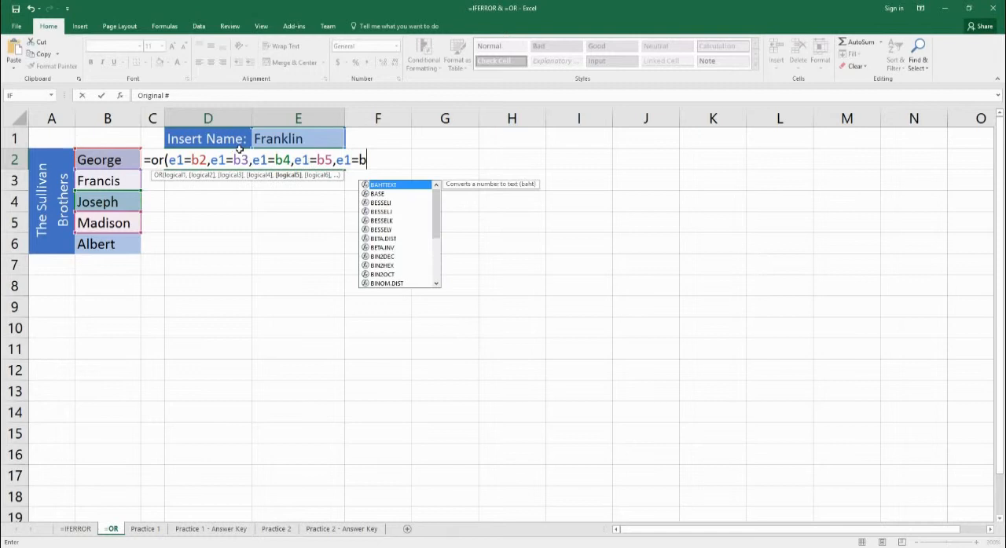
type("6)")
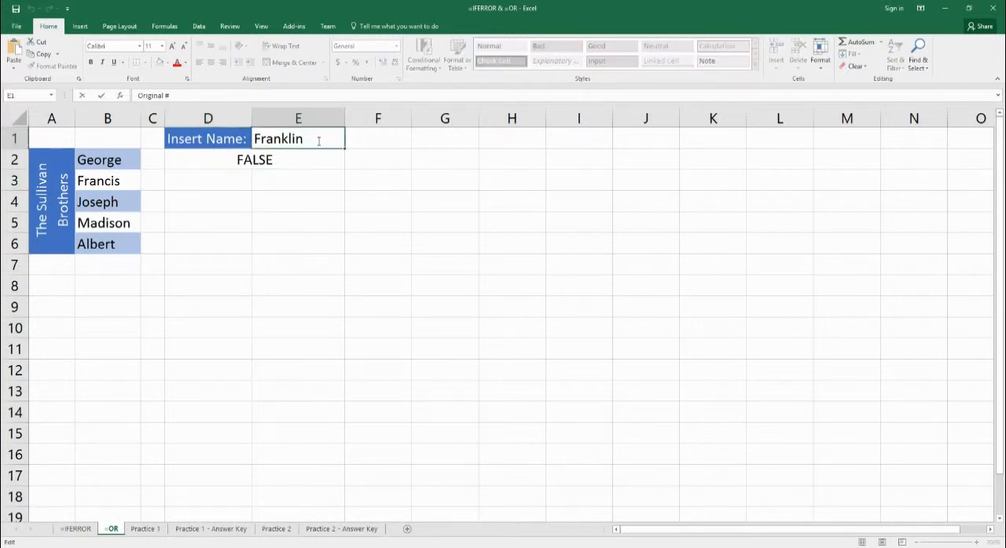
- Test E1 with Francis to get TRUE, then start entering Albert as the next name
key("Backspace")
type("cis")
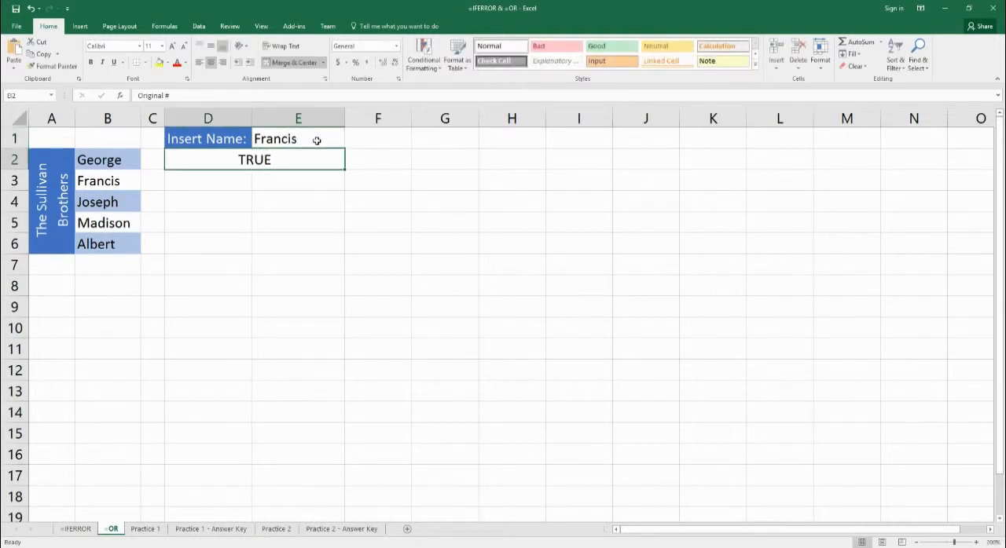
left_click(297, 139)
type("F")
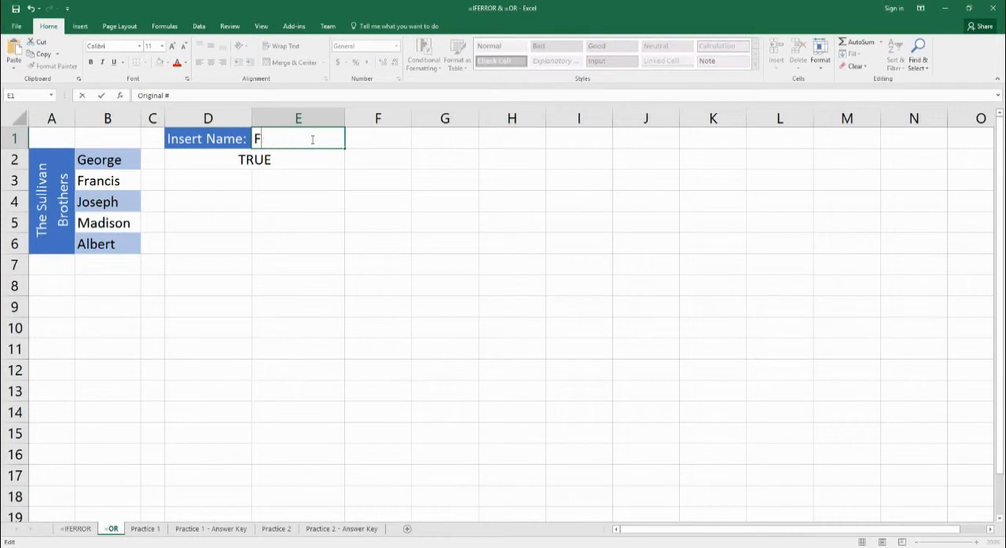
type("llbert")
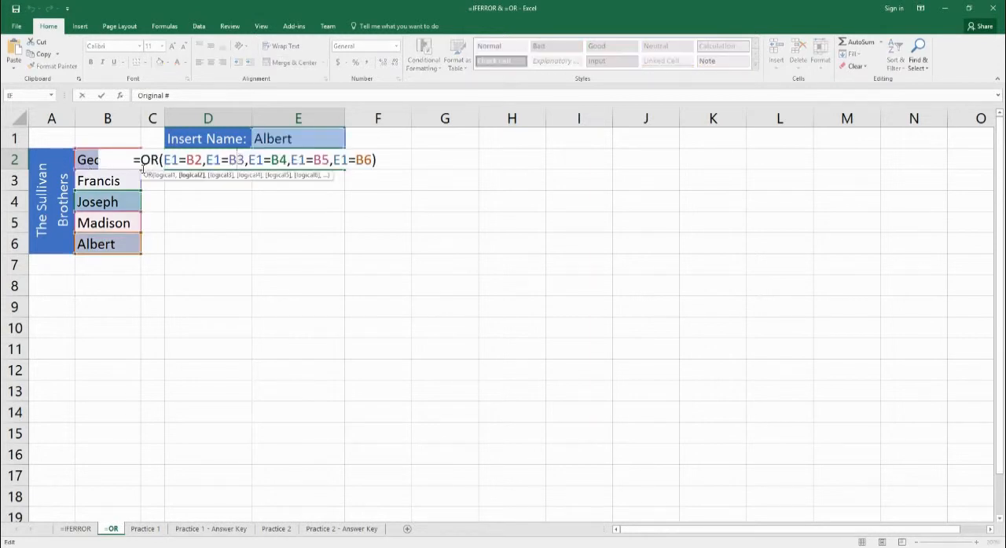
mouse_move(211, 63)
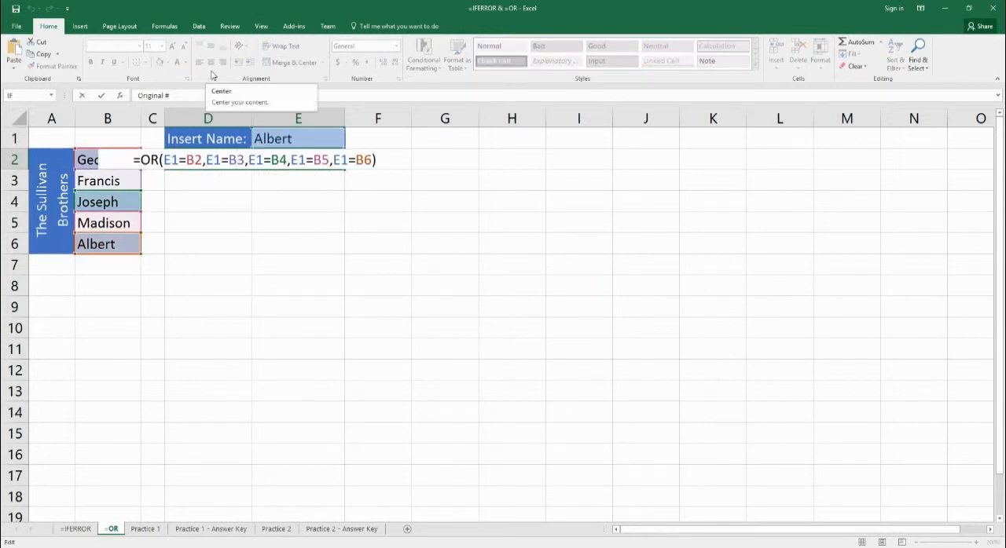
mouse_move(208, 76)
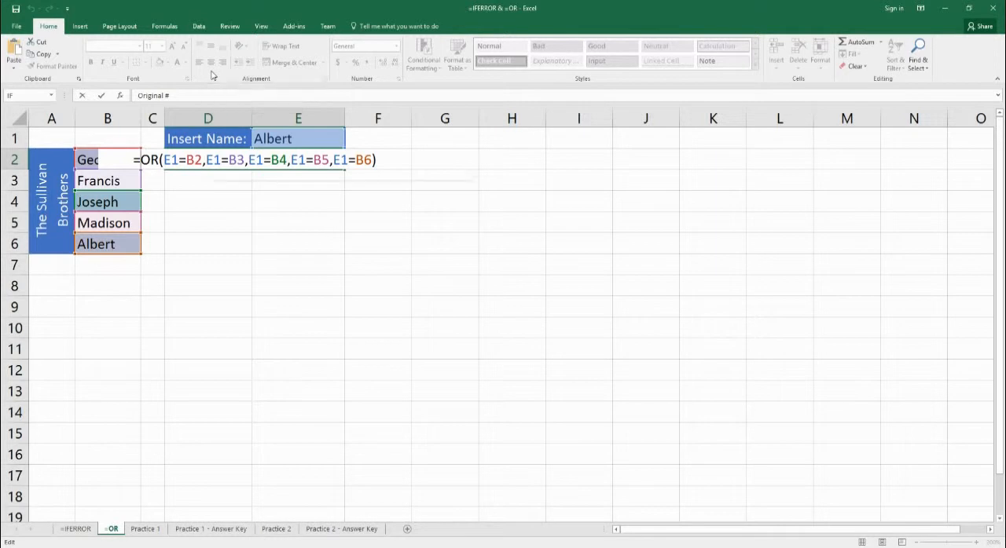
- Wrap D2's OR in IF(...,"A Sullivan Brother","Not a Sullivan Brother")
type("if(")
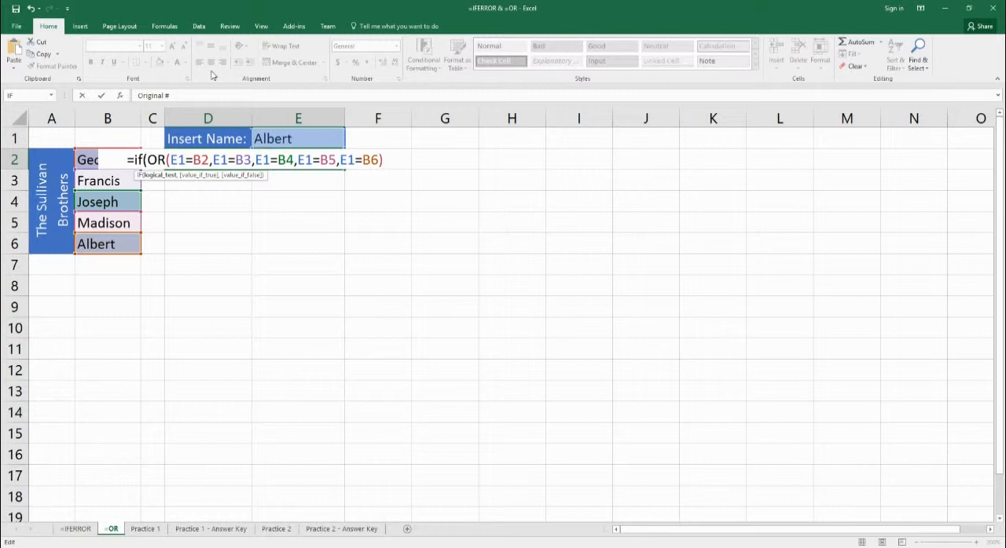
type(",")
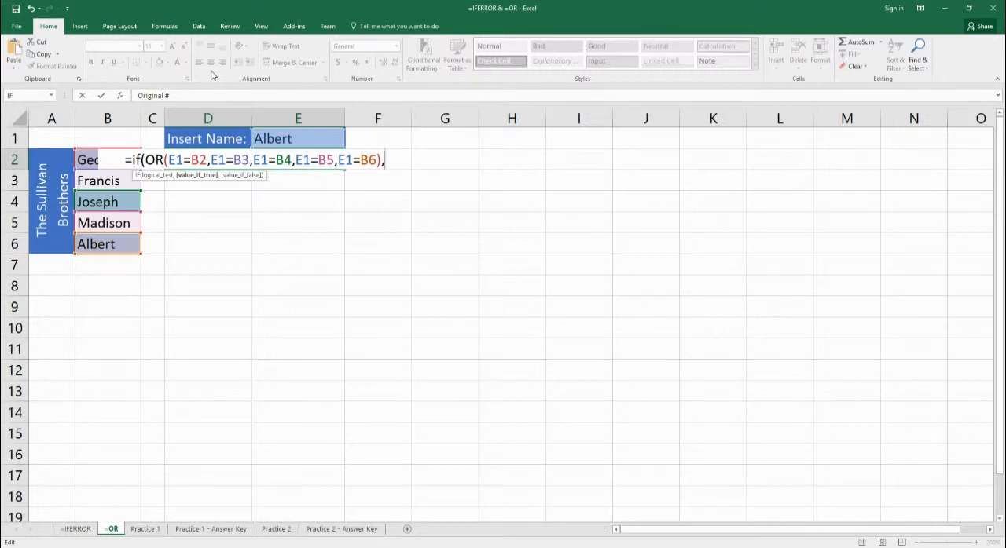
type("\"")
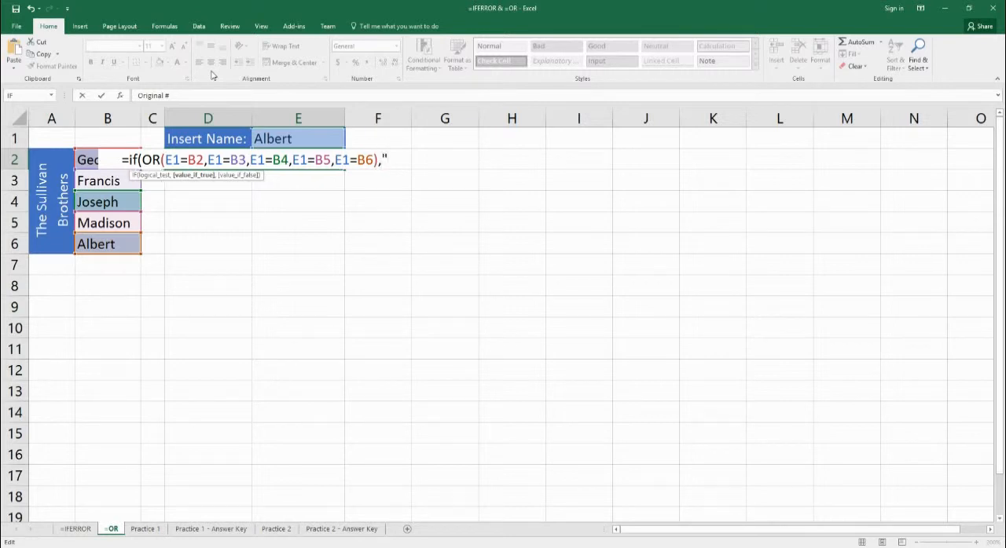
type("A Sullivan")
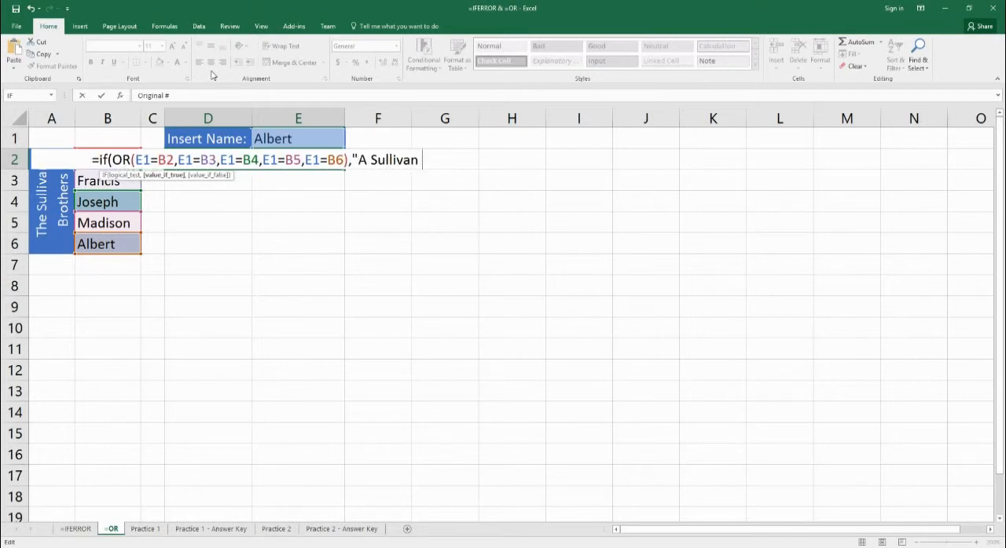
type("Brother\",")
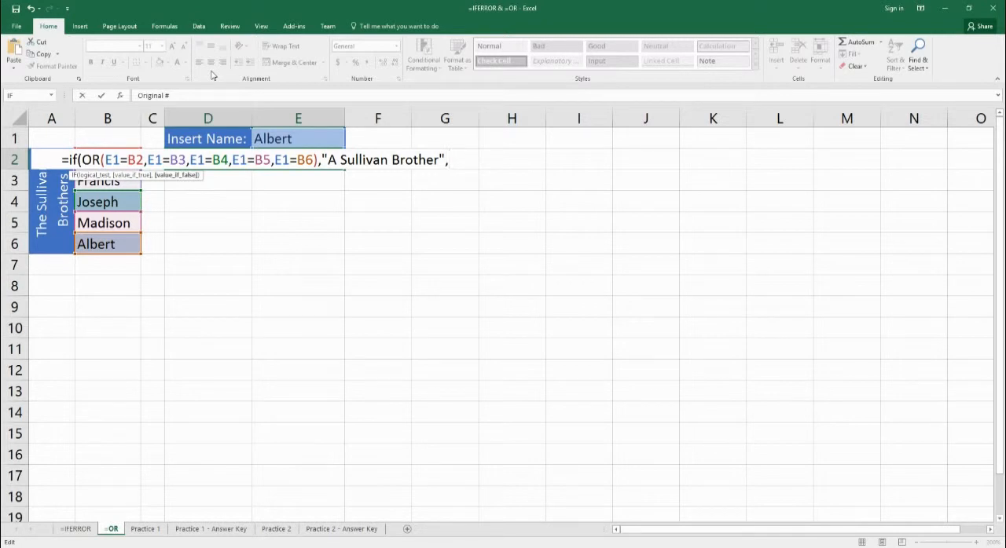
type(",\"Not a Sullivan Brother")
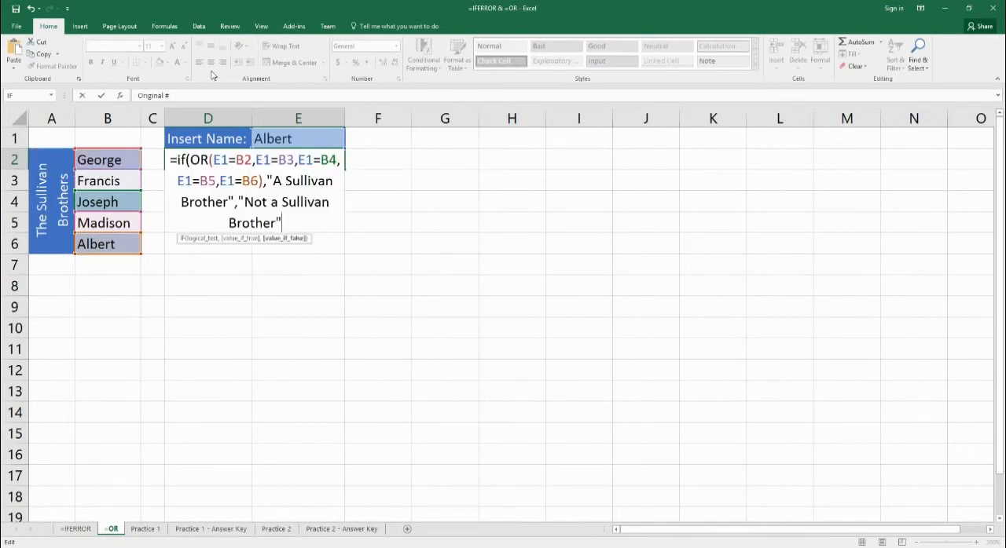
type(")")
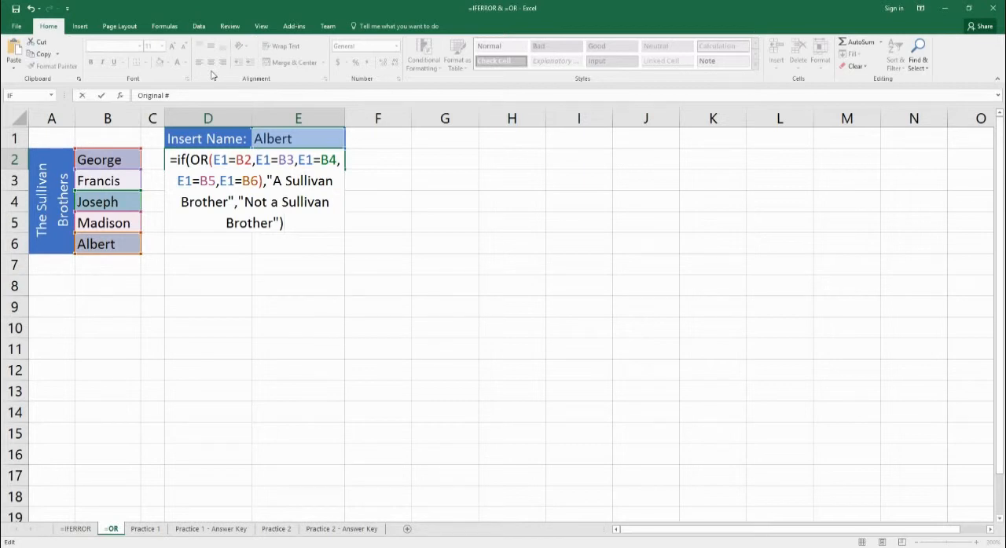
- Confirm the IF formula and test names Franklin then Francis, ending with 'A Sullivan Brother'
key("Return")
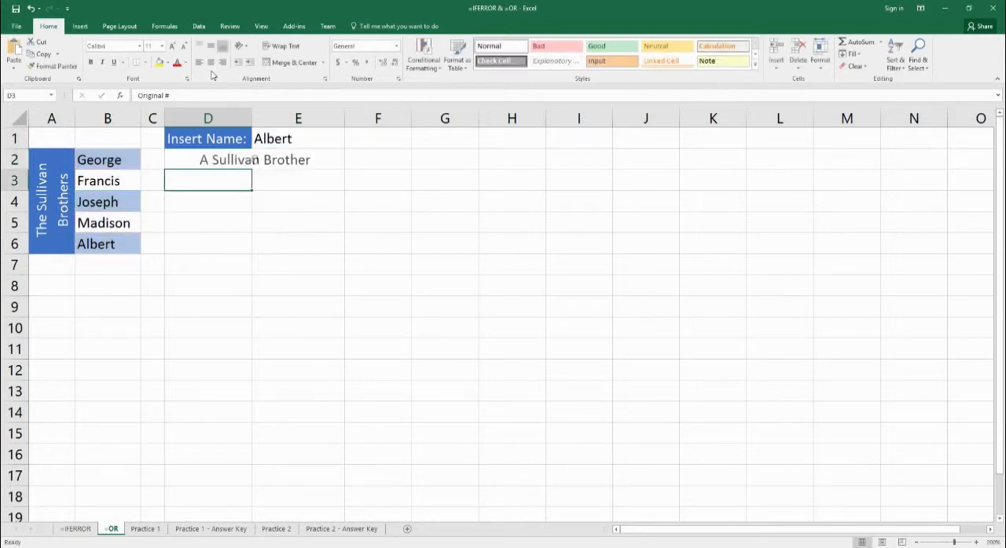
mouse_move(228, 171)
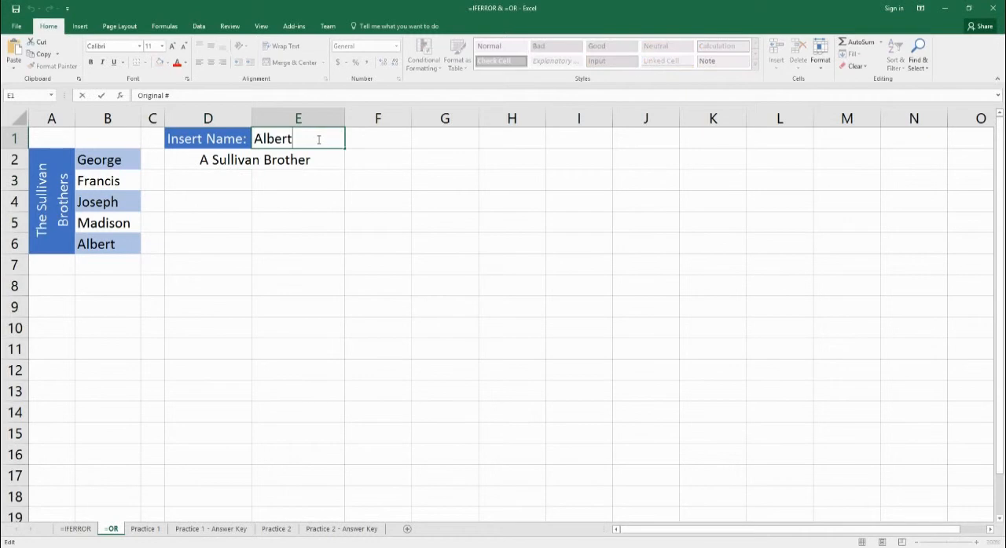
type("Fra")
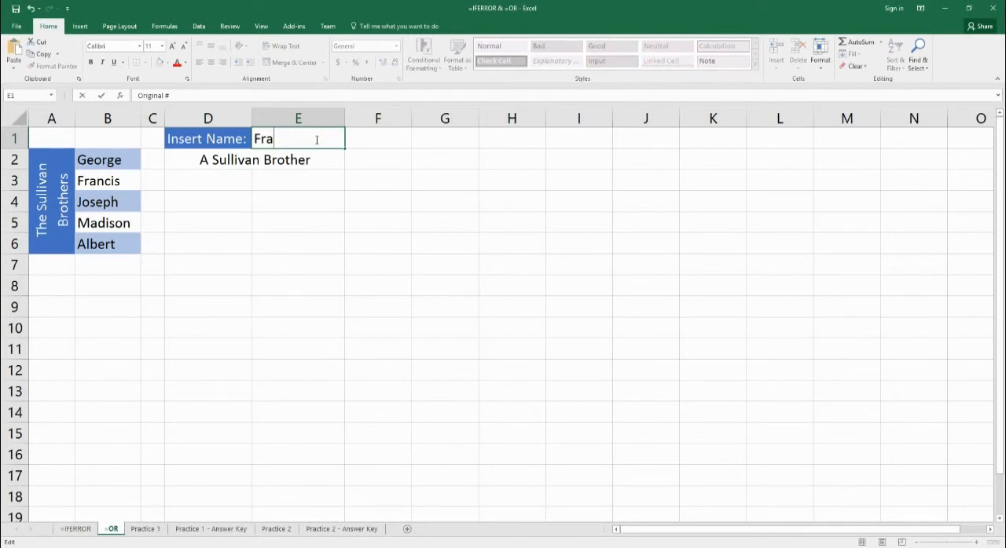
type("nklin")
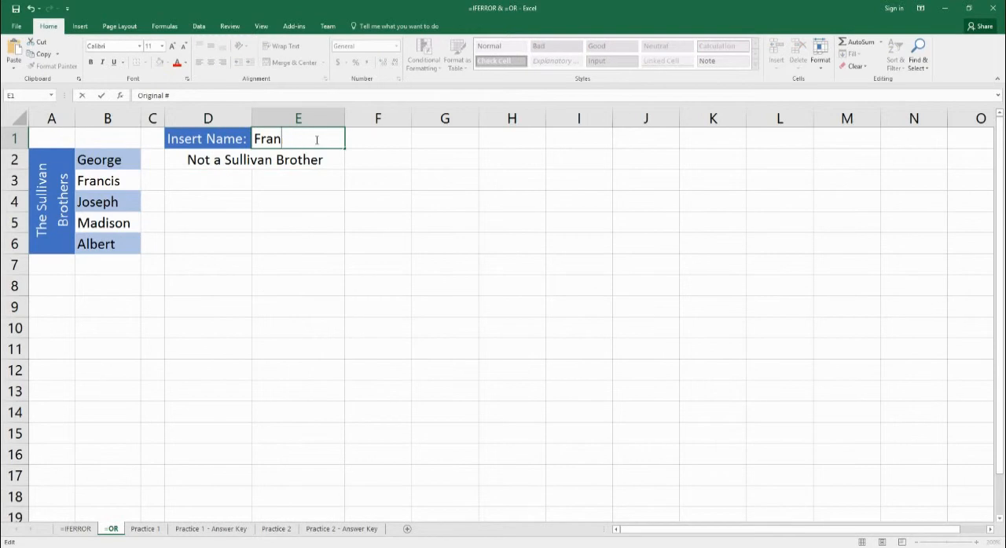
type("cis")
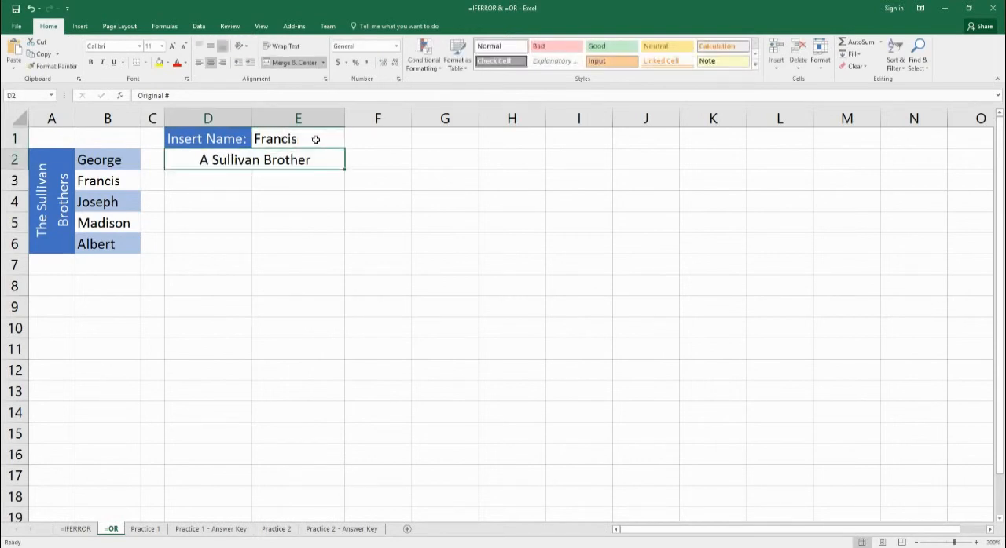
mouse_move(297, 208)
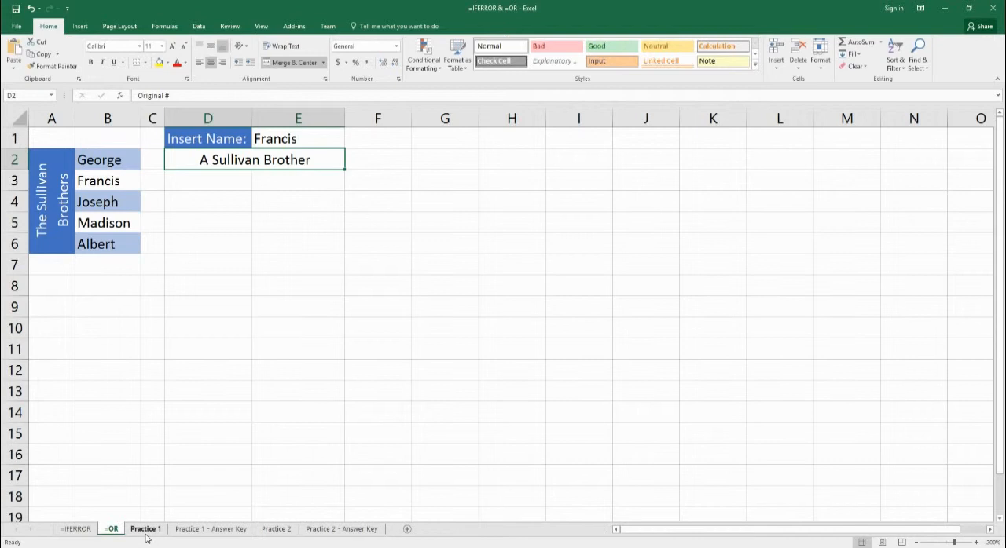
- Switch to the Practice 1 sheet and select its first Result cell C2
left_click(145, 528)
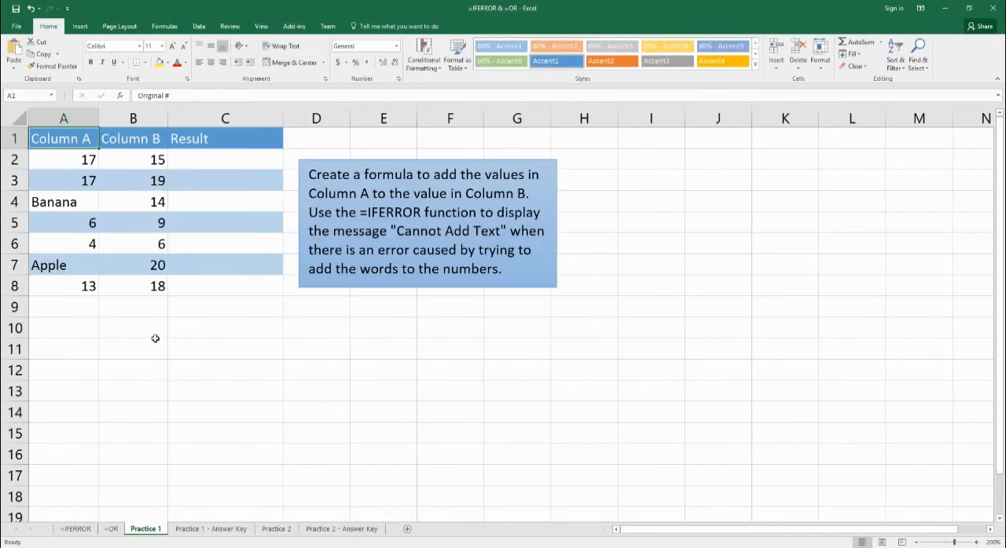
mouse_move(279, 214)
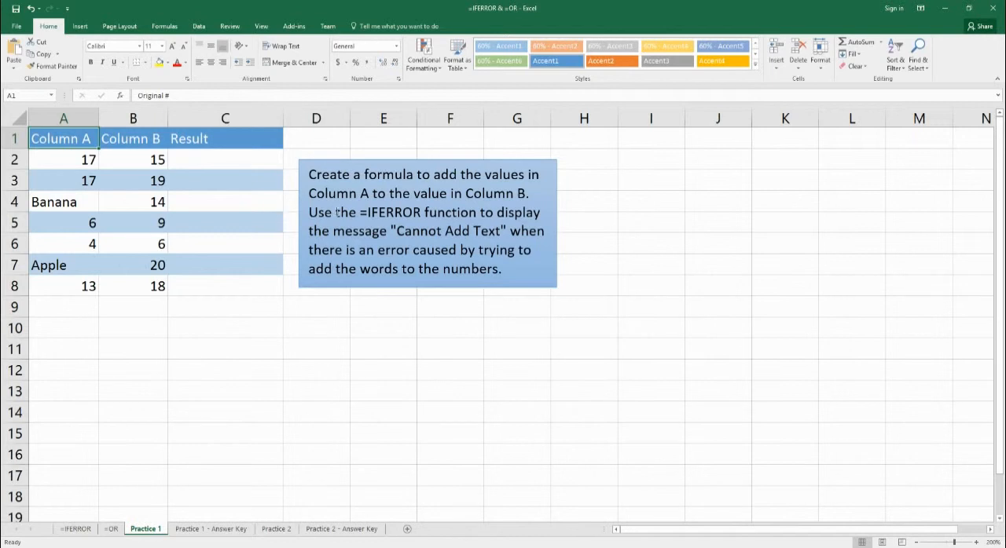
left_click(225, 158)
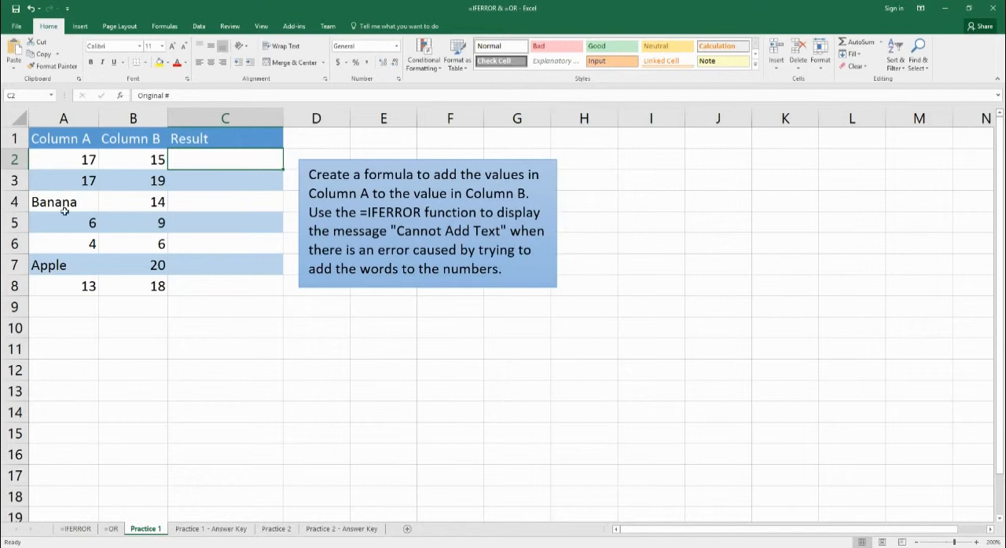
mouse_move(232, 195)
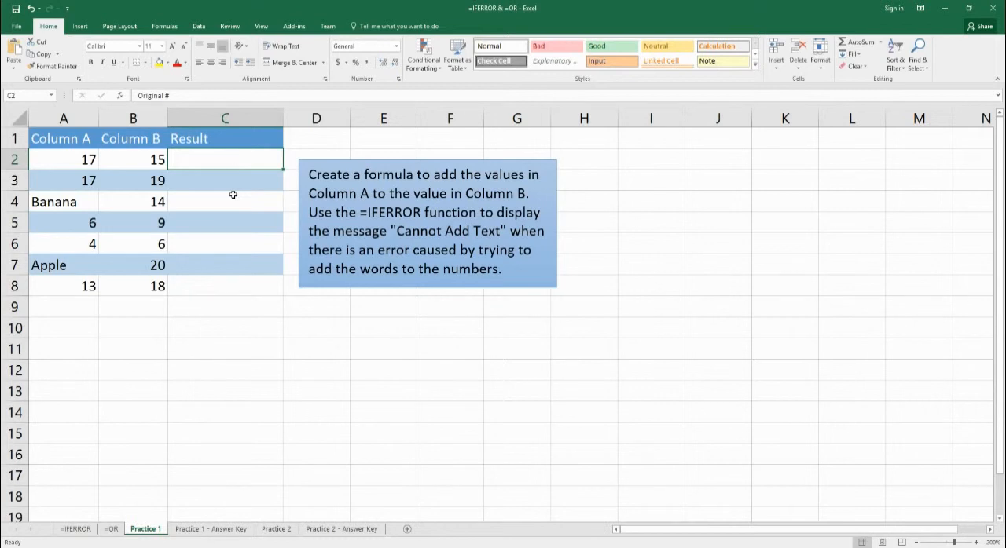
mouse_move(225, 292)
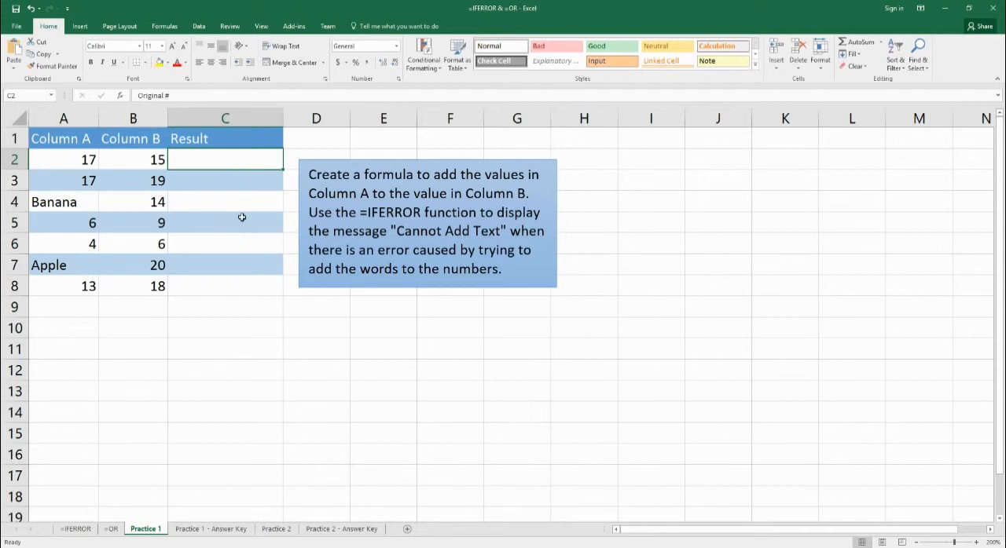
mouse_move(128, 214)
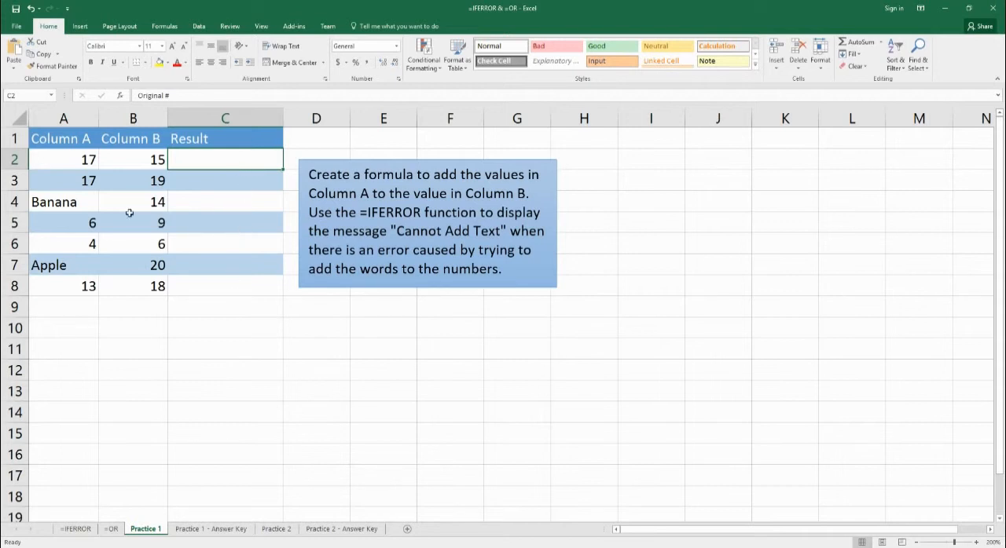
mouse_move(61, 206)
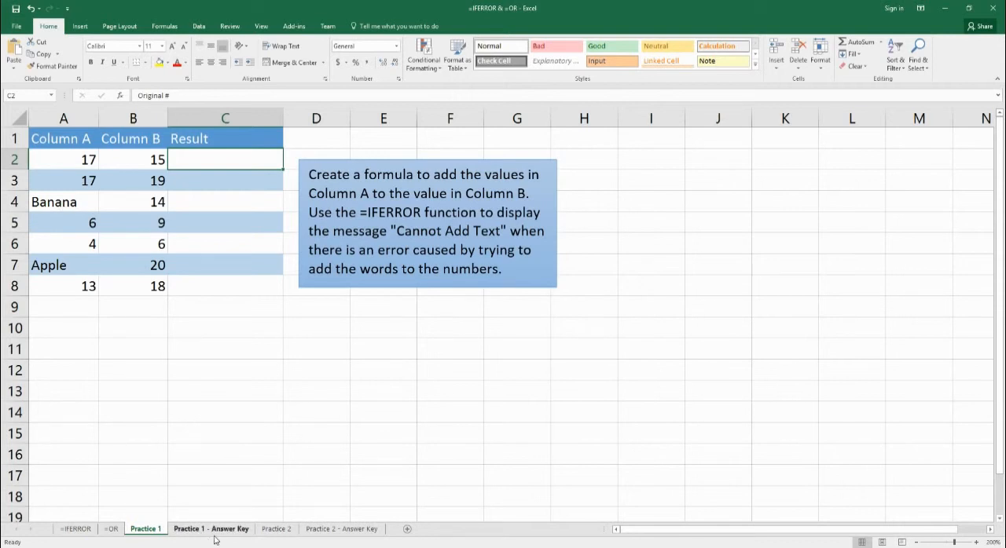
- Review the Practice 2 visa responses in B3–B5 and select A8 for the Approved/Denied formula
left_click(277, 528)
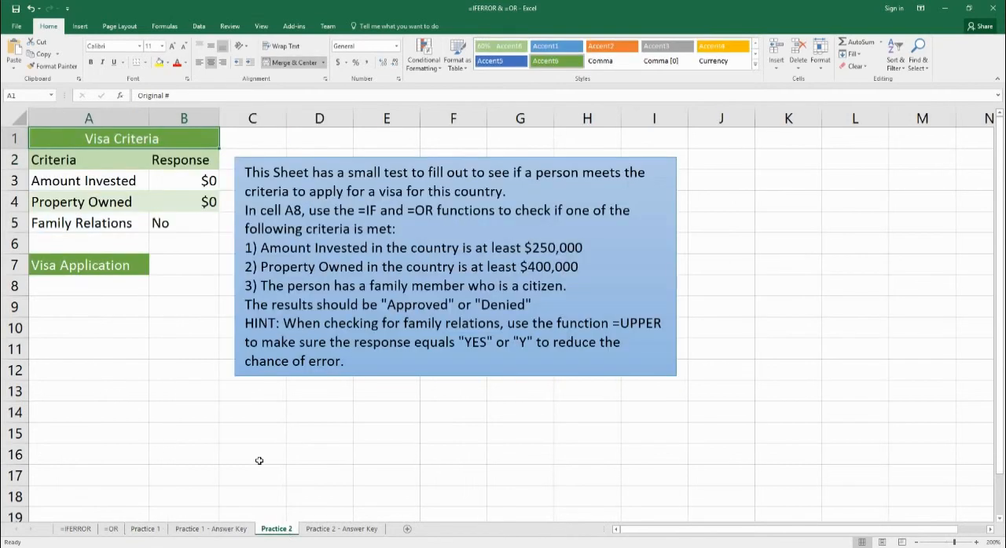
mouse_move(229, 387)
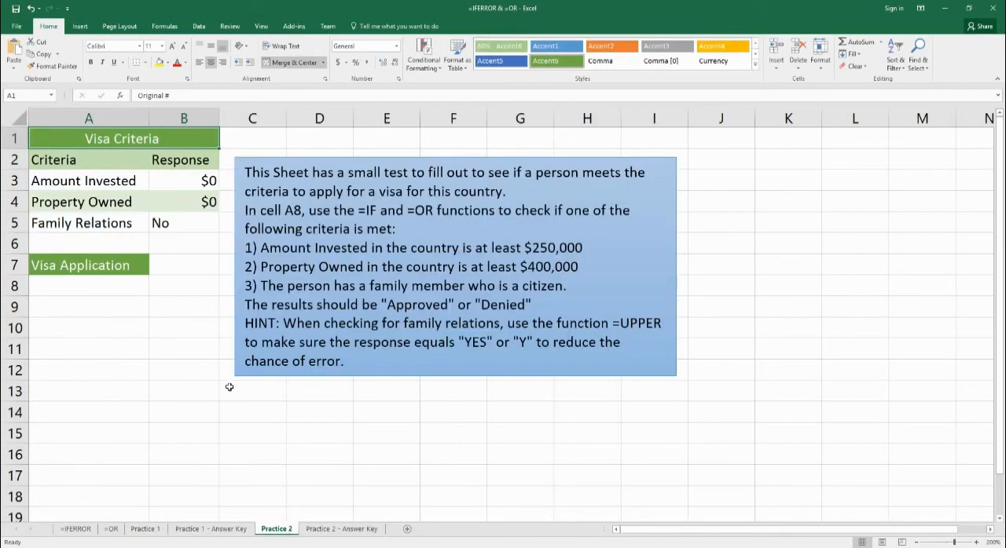
mouse_move(198, 270)
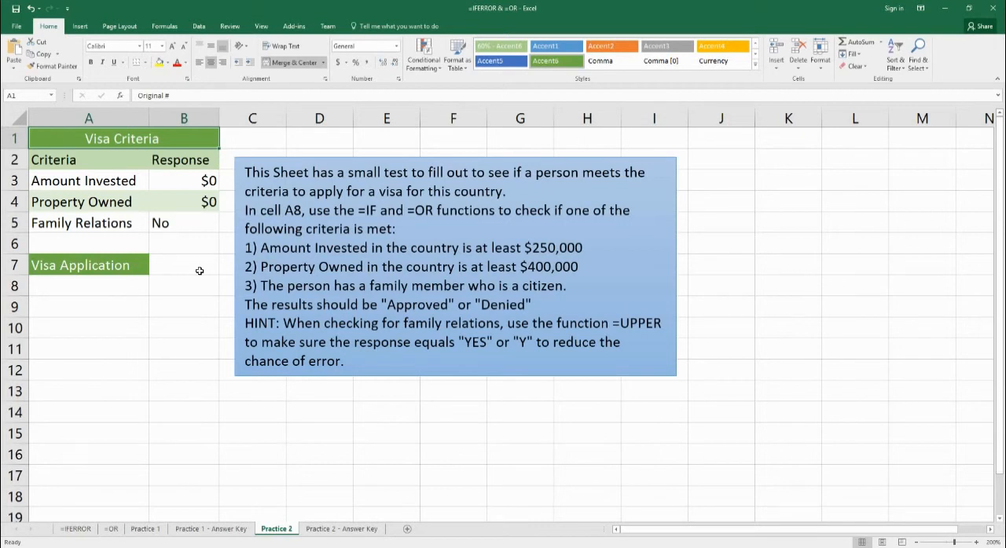
left_click(184, 180)
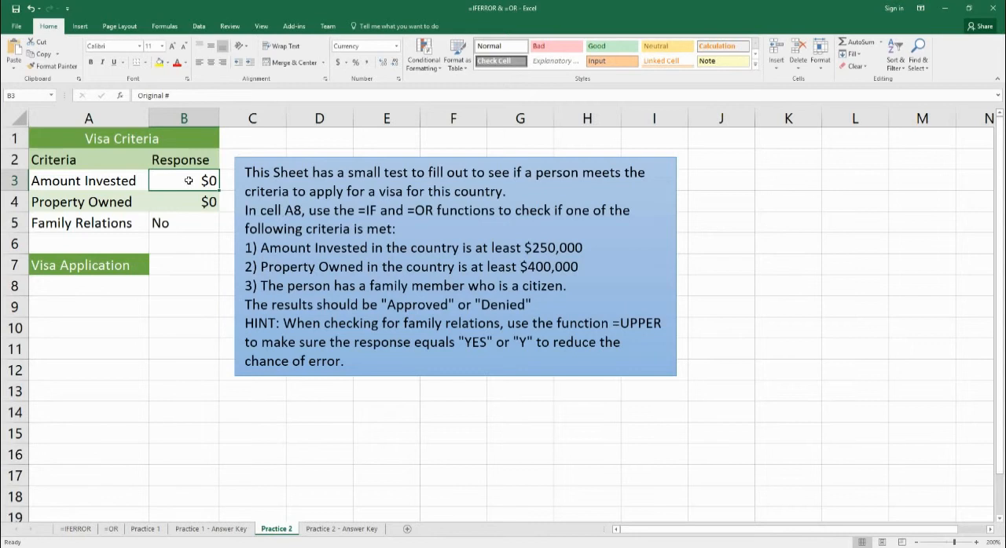
mouse_move(172, 212)
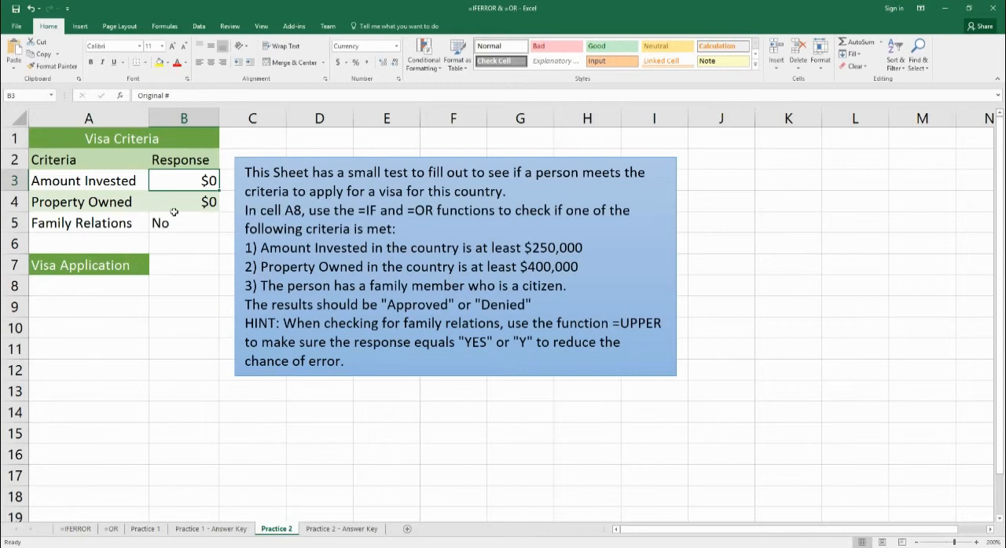
left_click(183, 201)
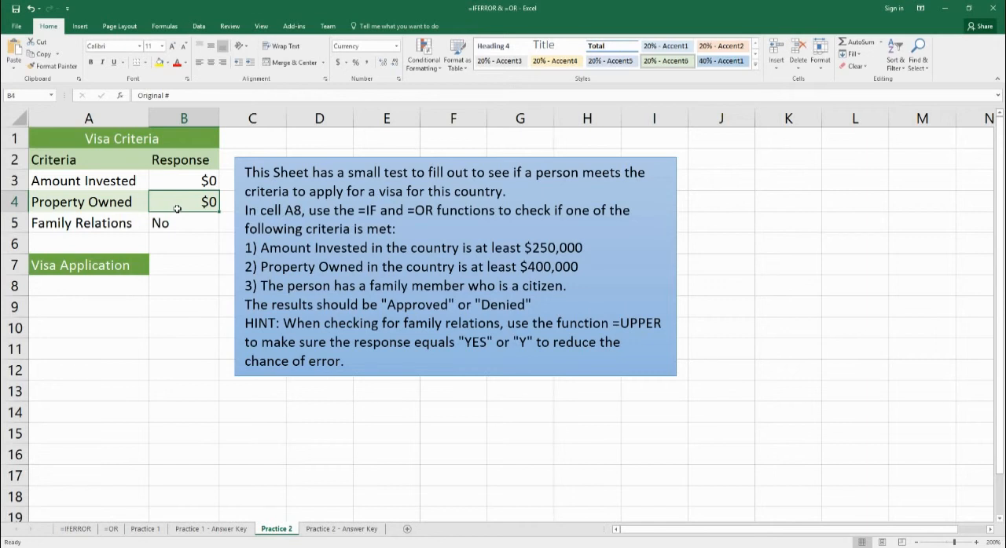
left_click(184, 223)
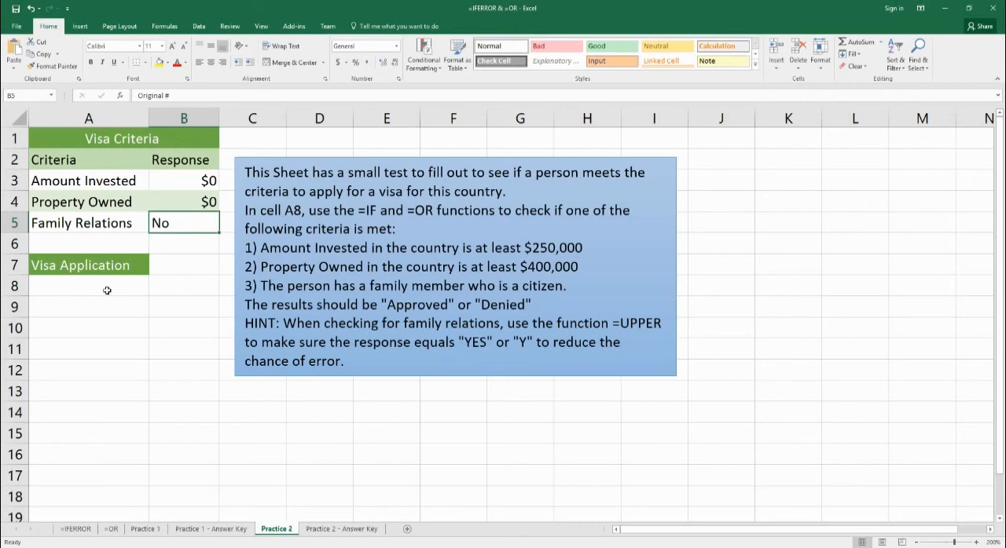
mouse_move(198, 226)
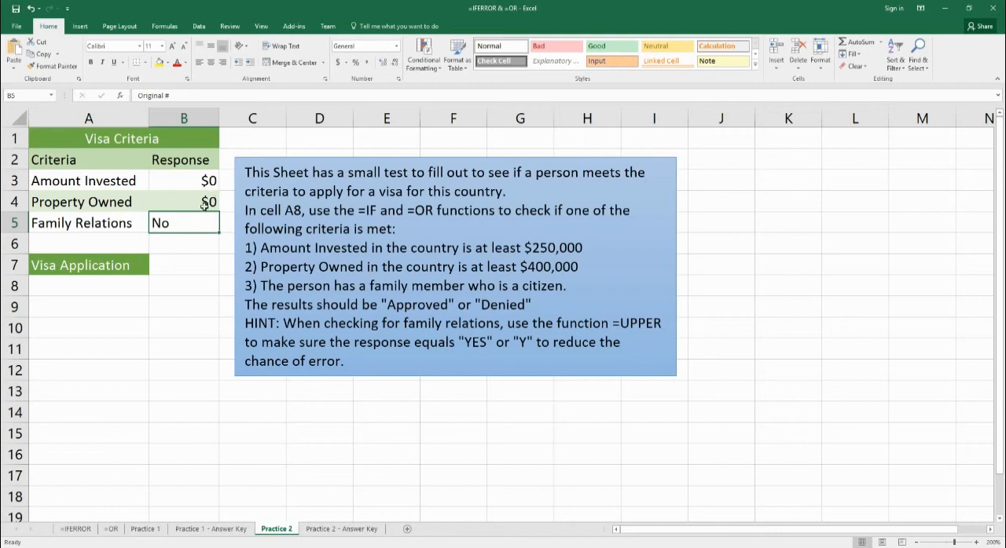
mouse_move(104, 300)
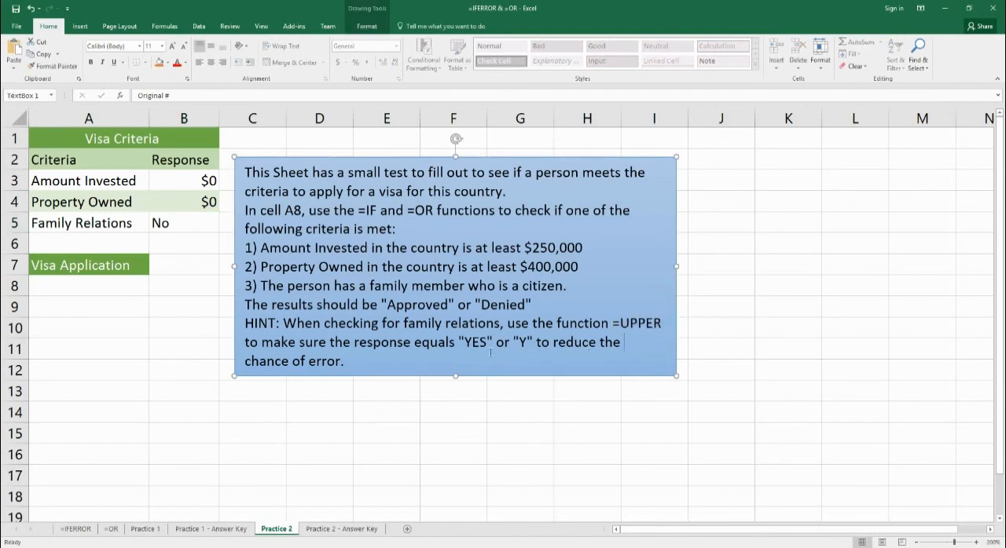
left_click(183, 223)
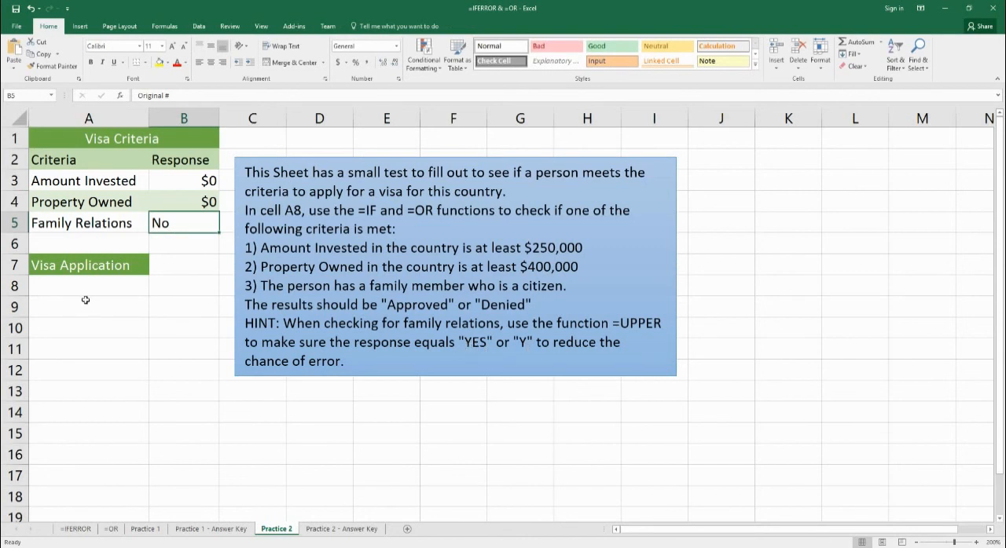
left_click(88, 286)
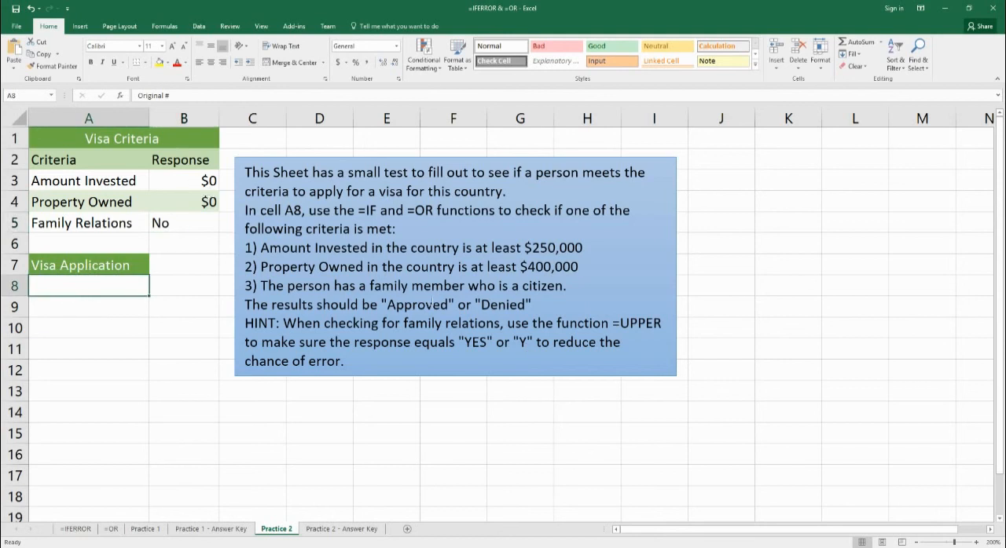
mouse_move(196, 196)
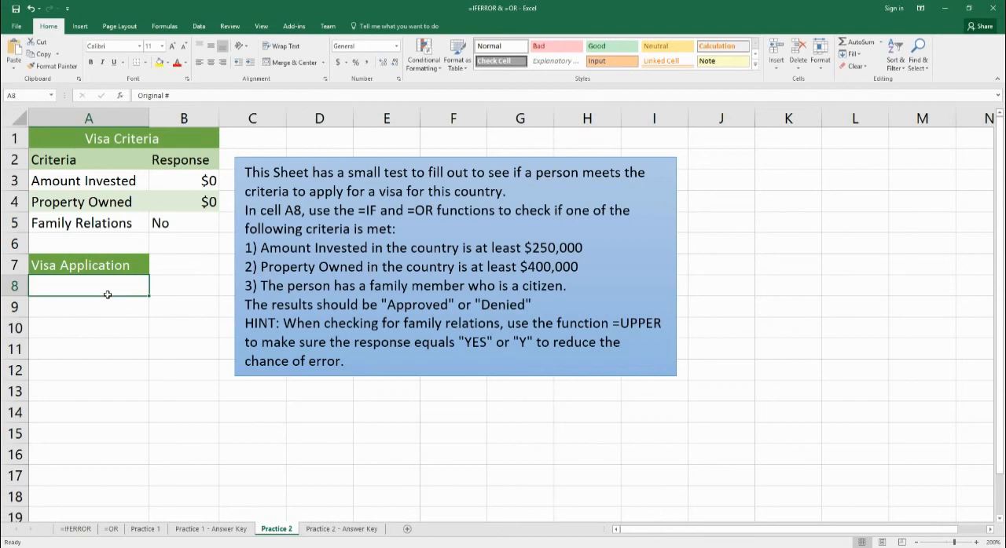
mouse_move(97, 305)
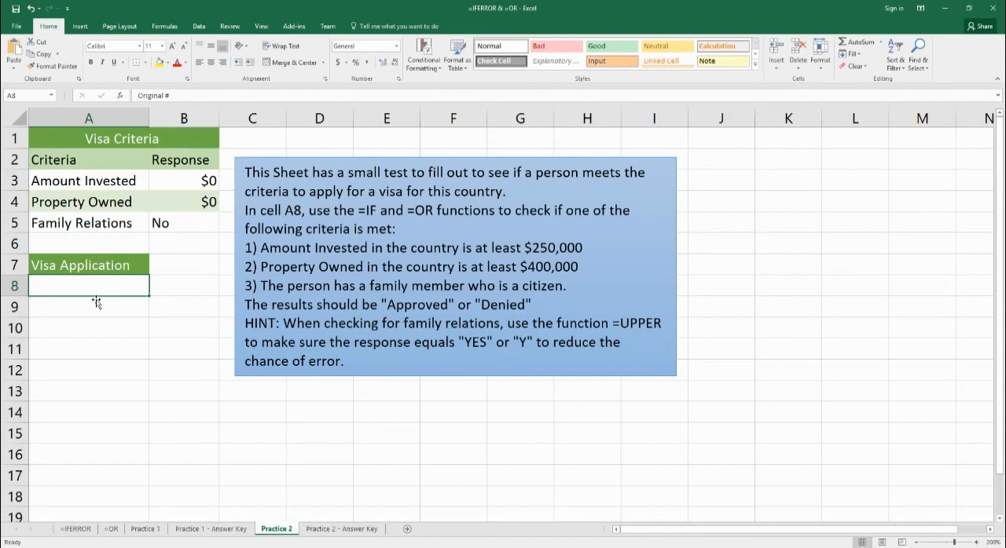
mouse_move(97, 299)
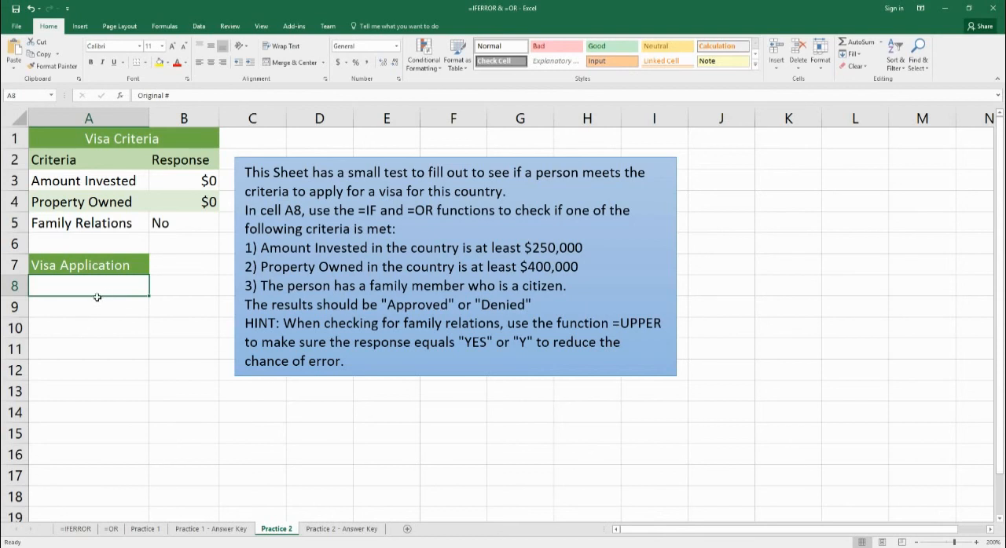